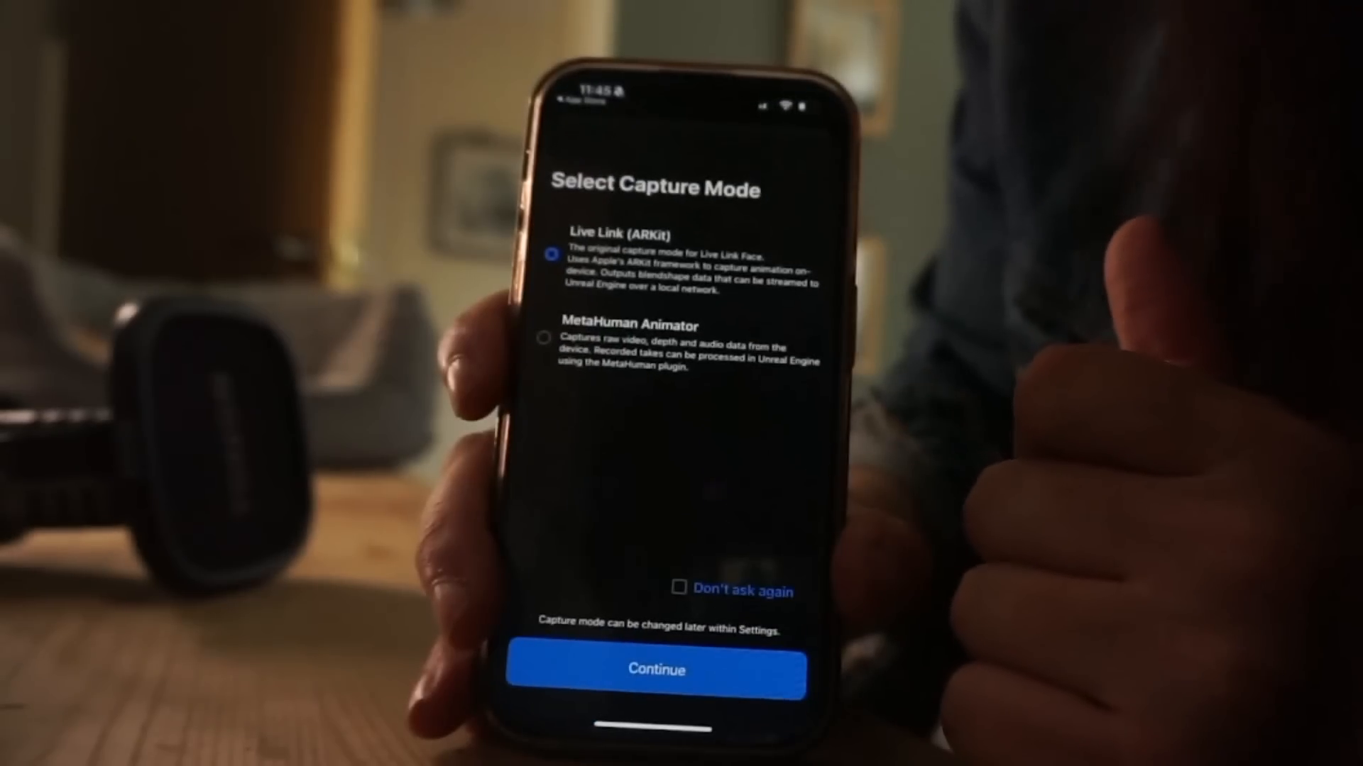
Confirm Live Link (ARKit) as the capture mode in Live Link Face
click(654, 670)
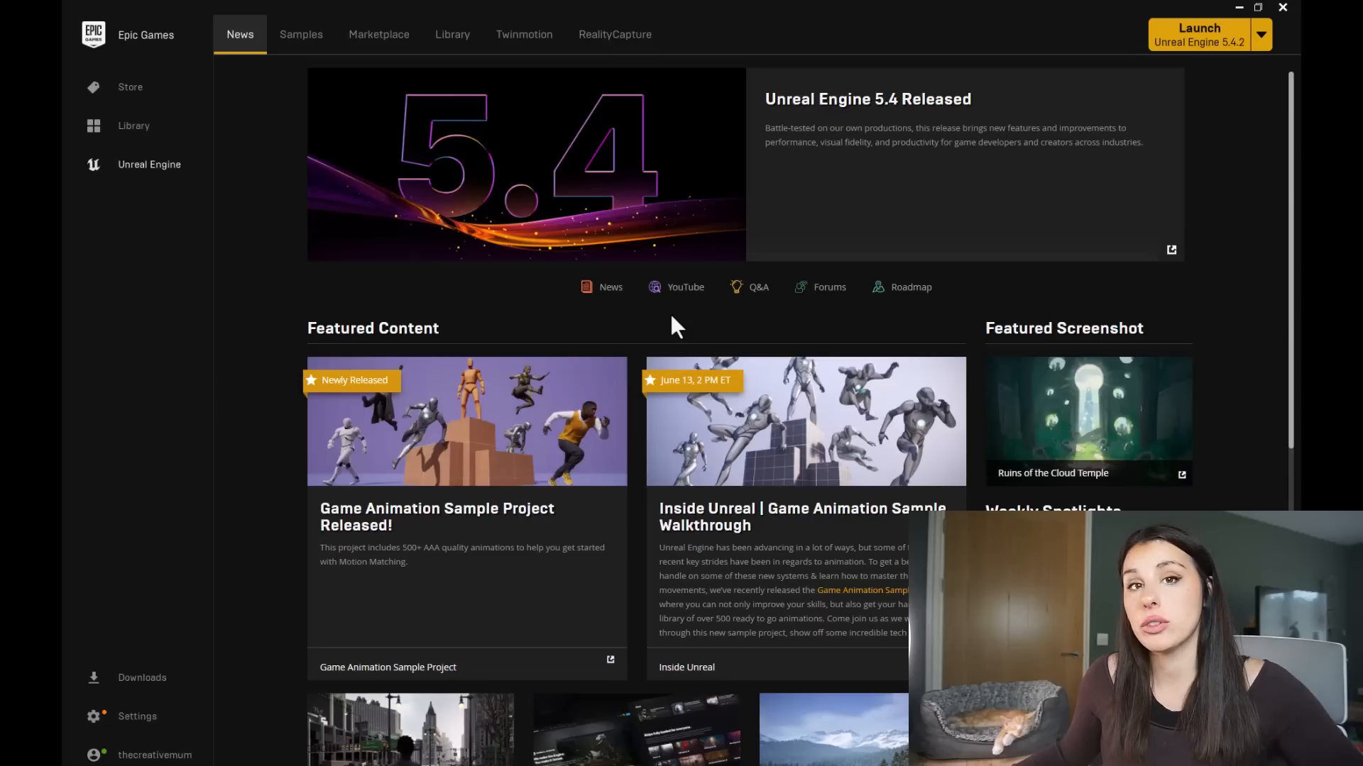
mouse_move(800, 291)
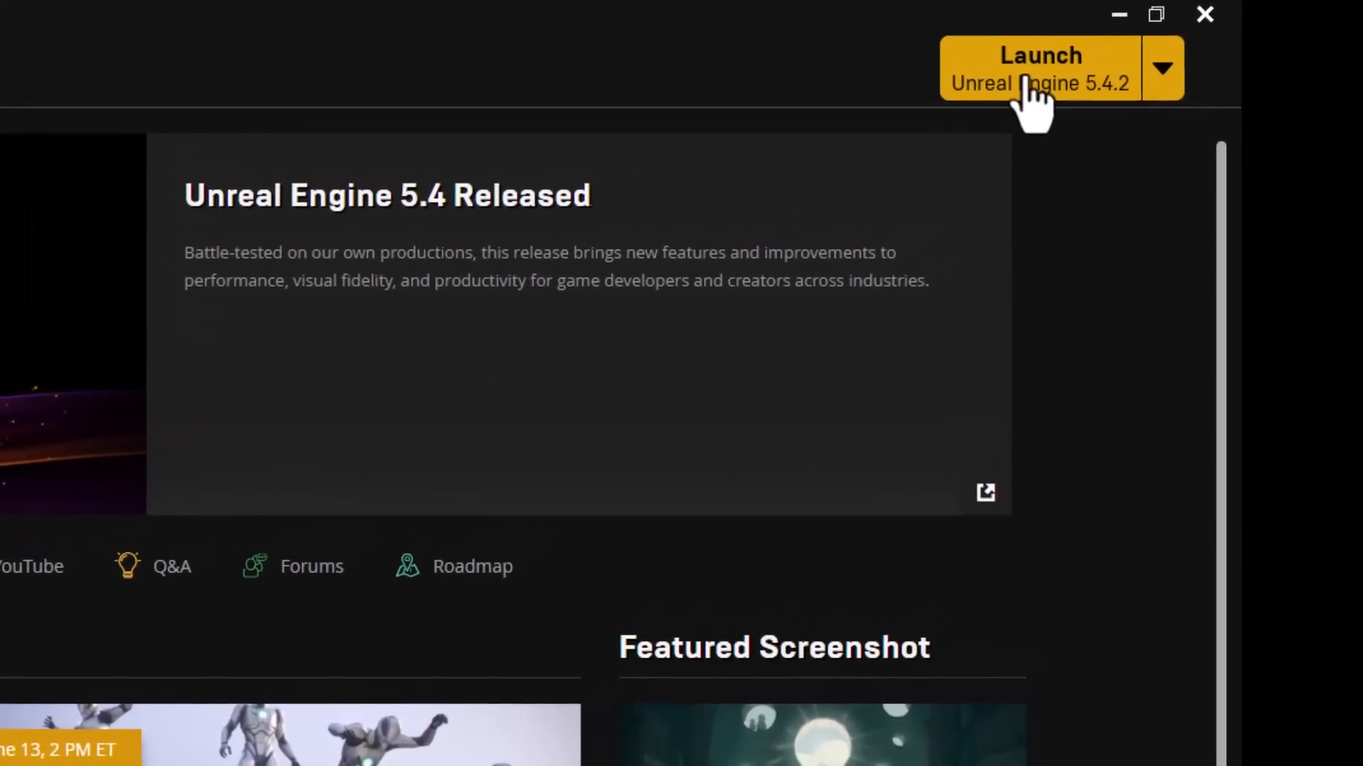
Launch Unreal Engine 5.4.2 from the Epic Games Launcher
click(1039, 68)
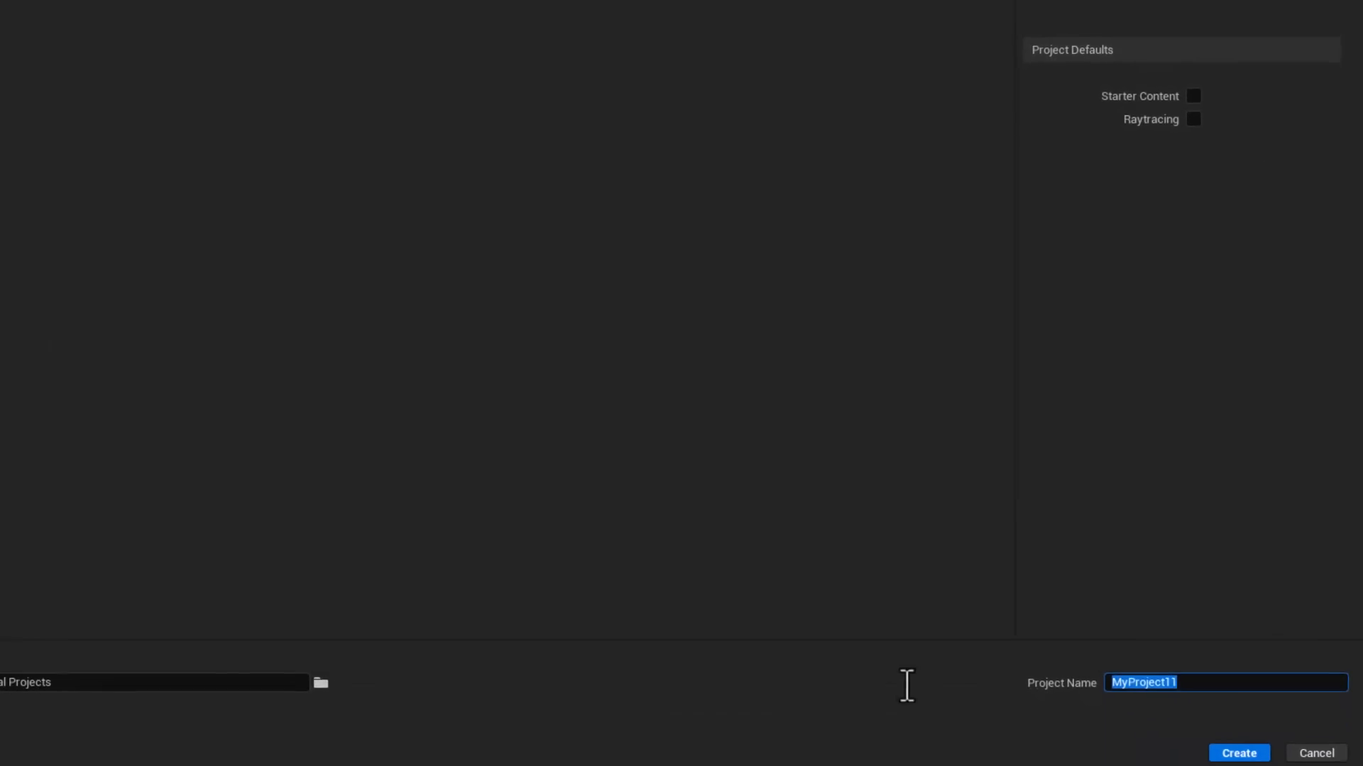
Open the Autosetuptutorial project, then download Reallusion's Windows Auto Setup installer
click(1238, 753)
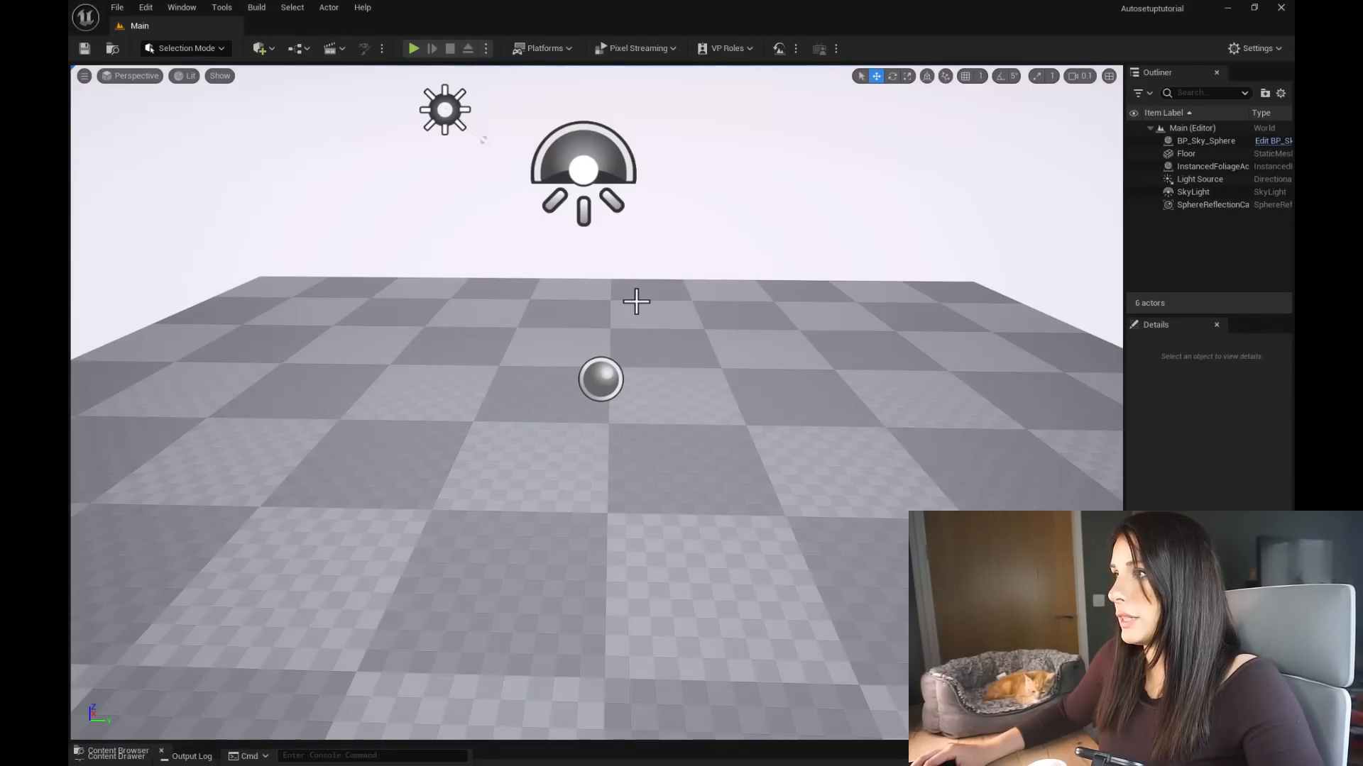
mouse_move(622, 299)
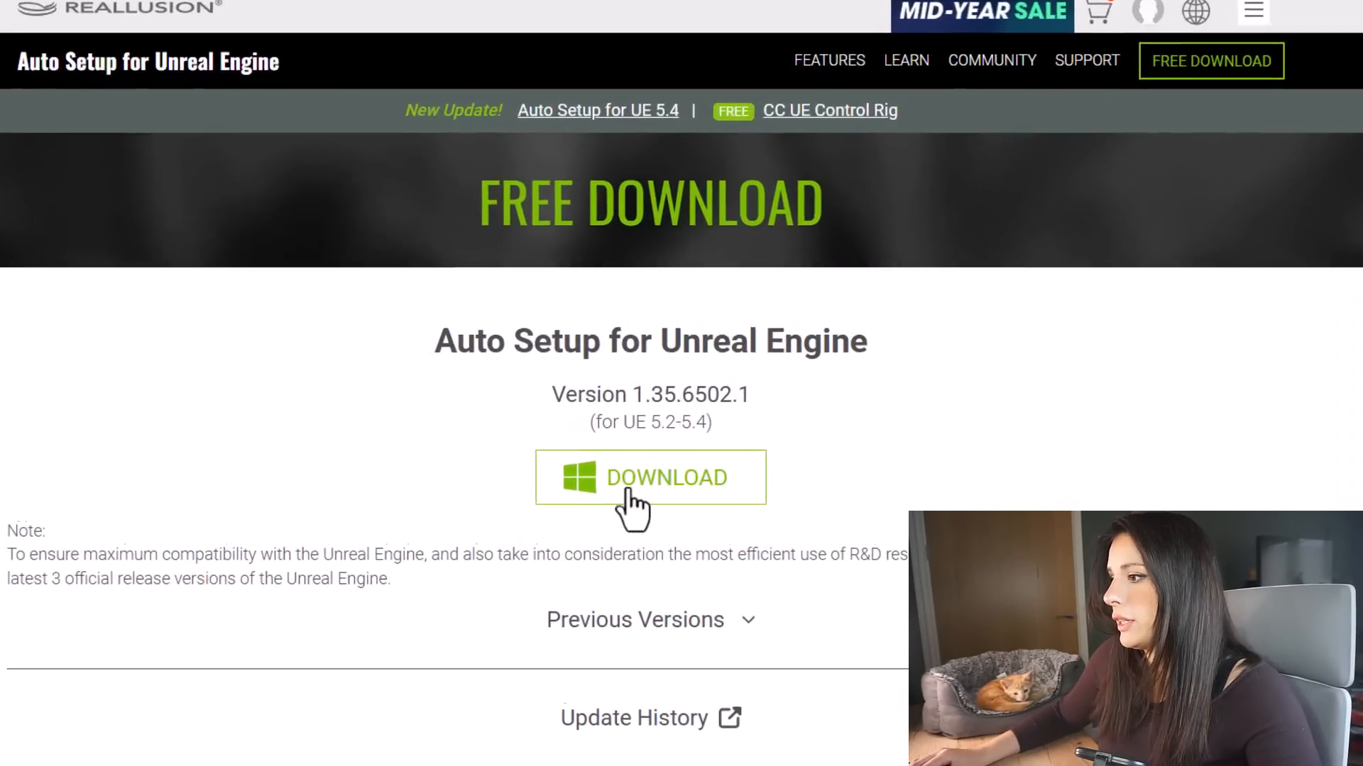
click(651, 477)
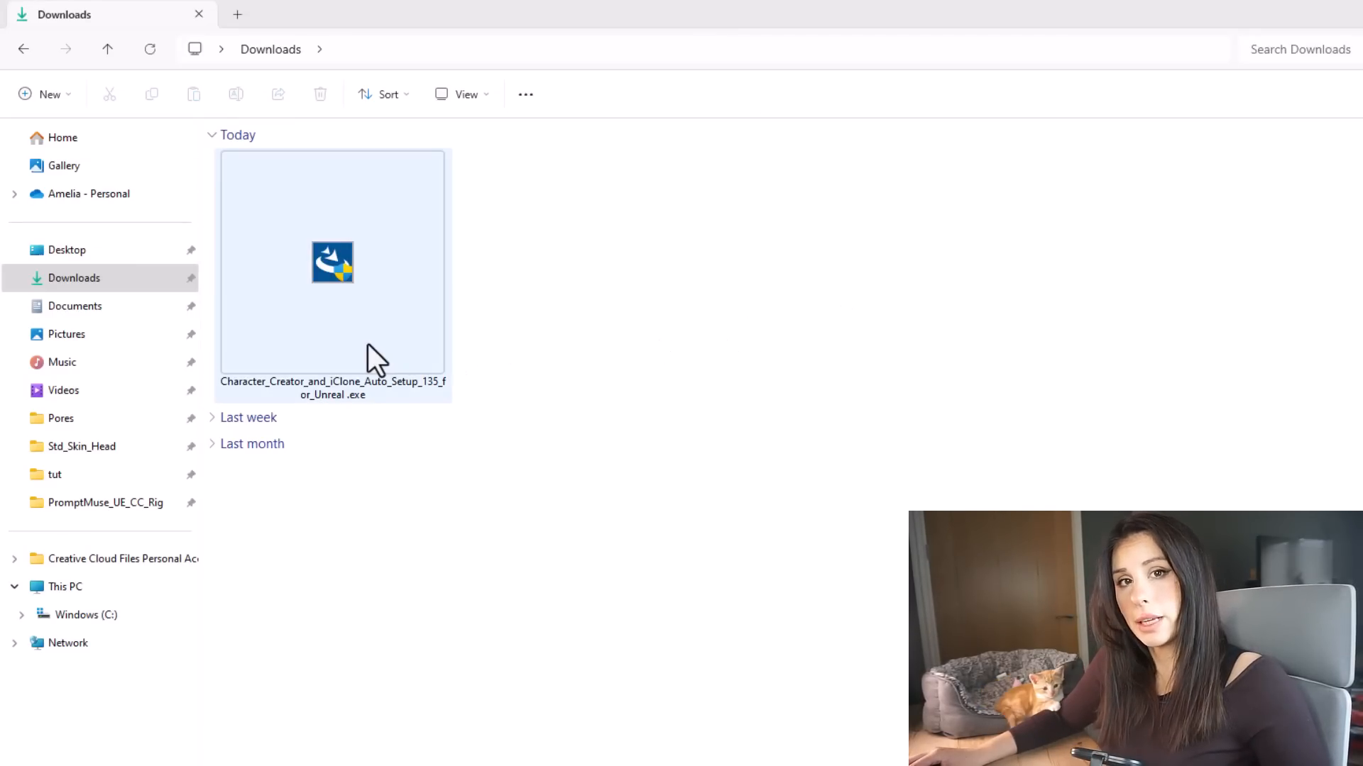
Run the Auto Setup installer and open the Auto Setup 1.35 For Unreal 5.4 folder
double_click(333, 262)
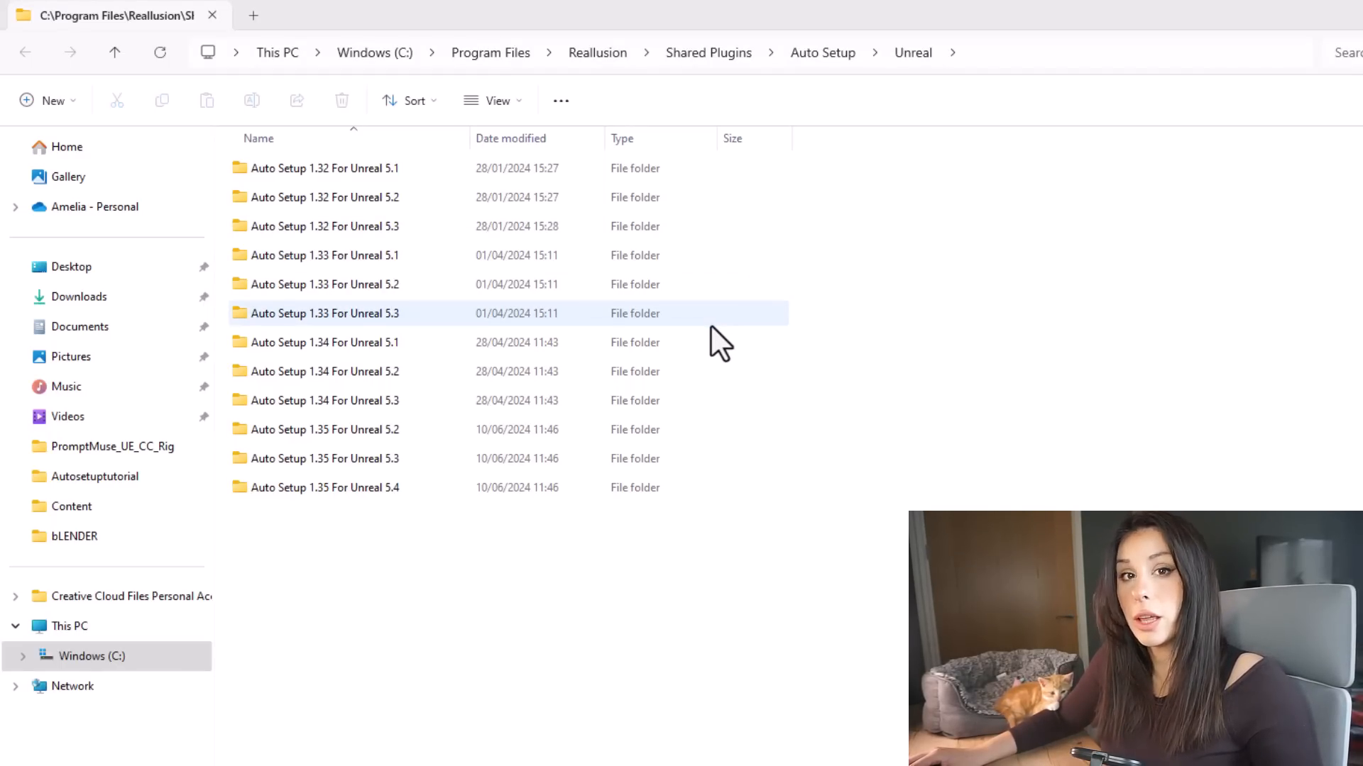
click(326, 487)
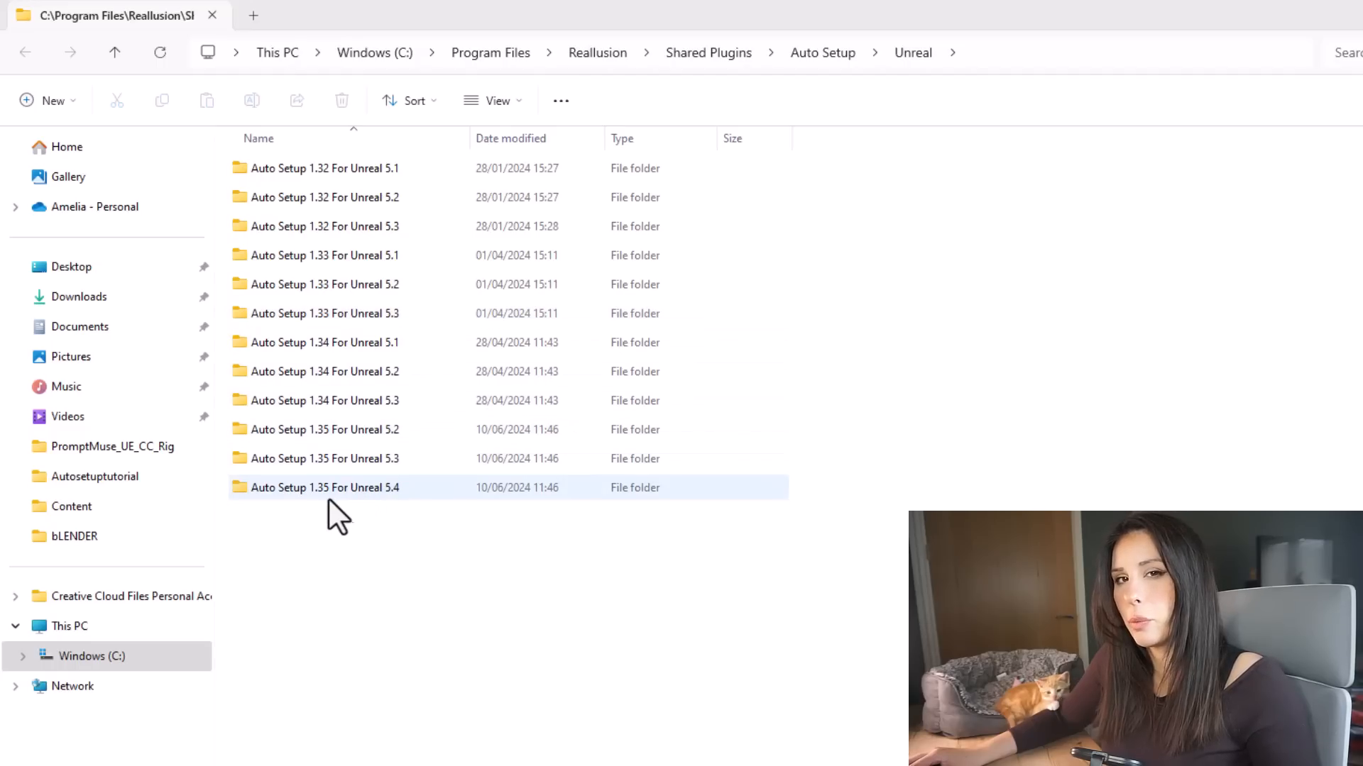
double_click(326, 487)
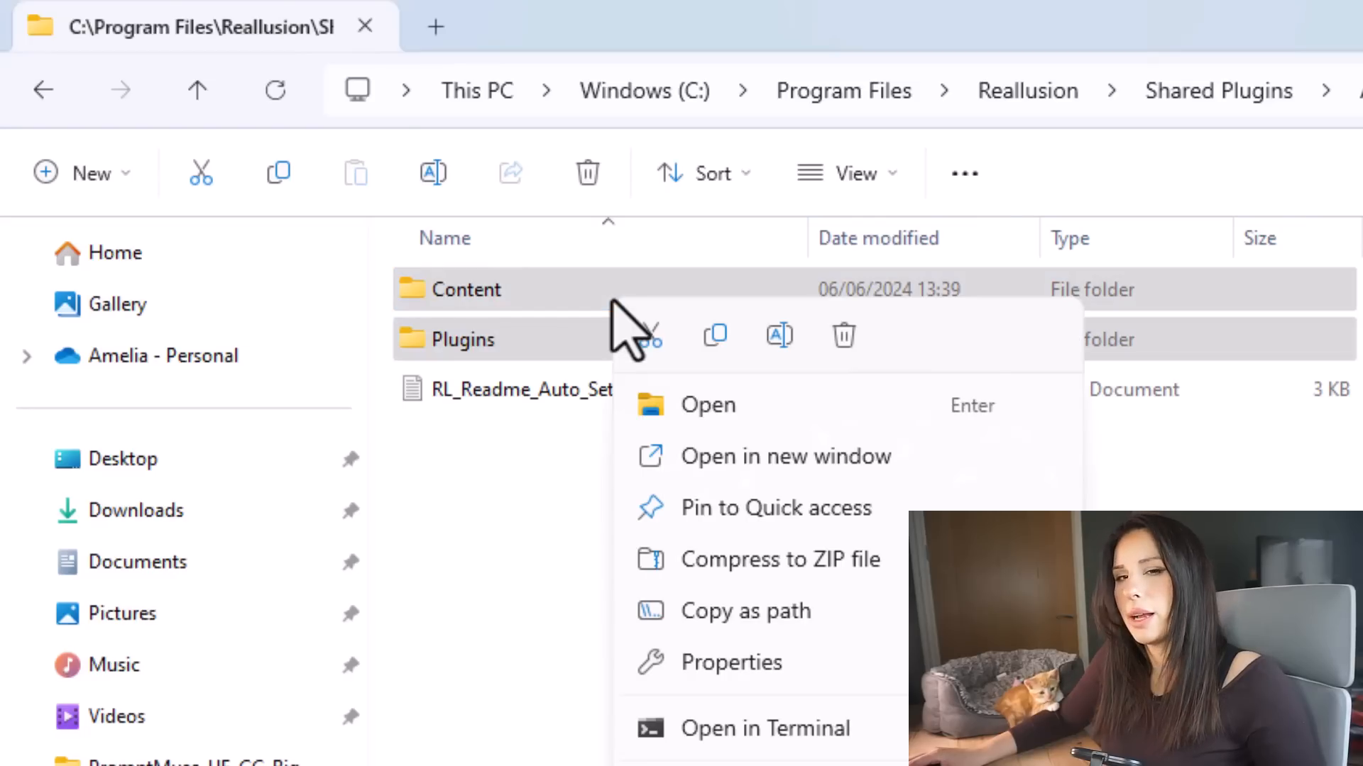
mouse_move(650, 337)
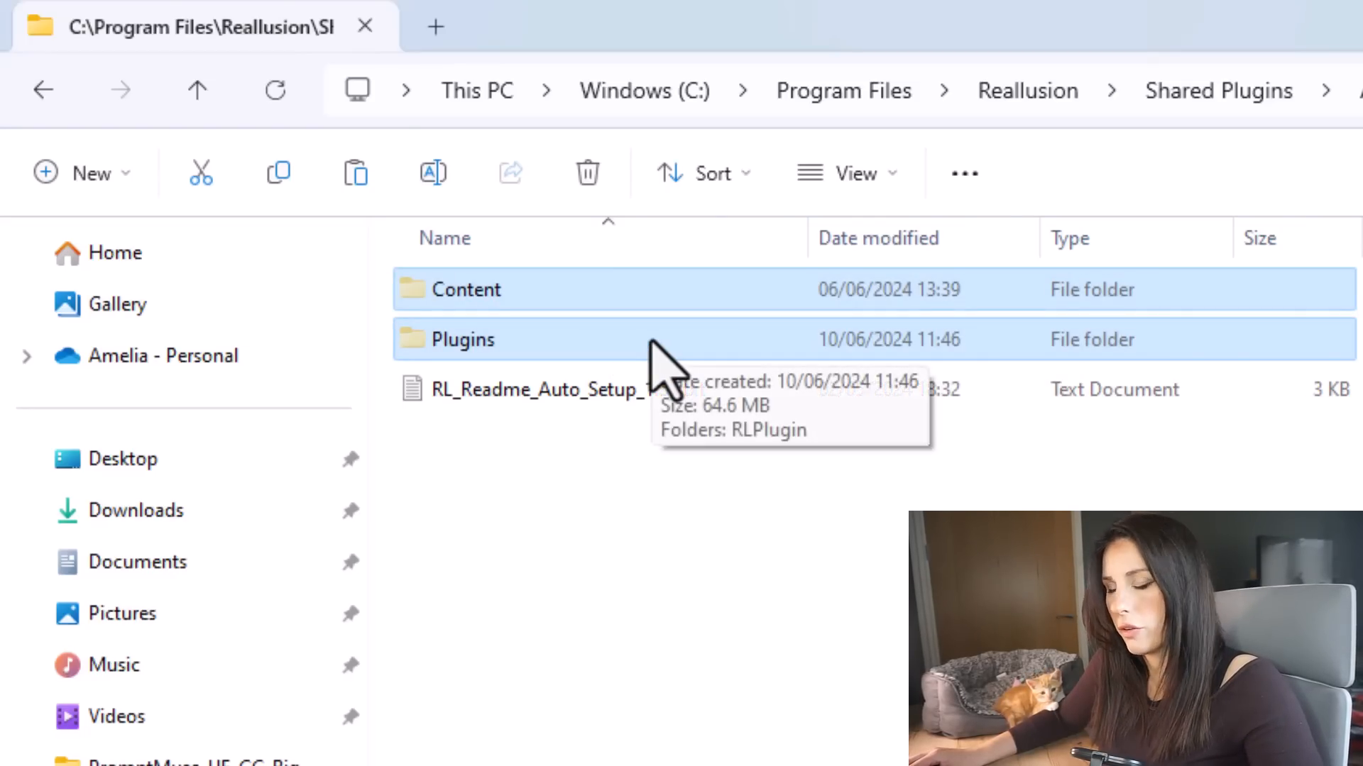
Navigate to Documents > Unreal Projects > Autosetuptutorial
click(136, 562)
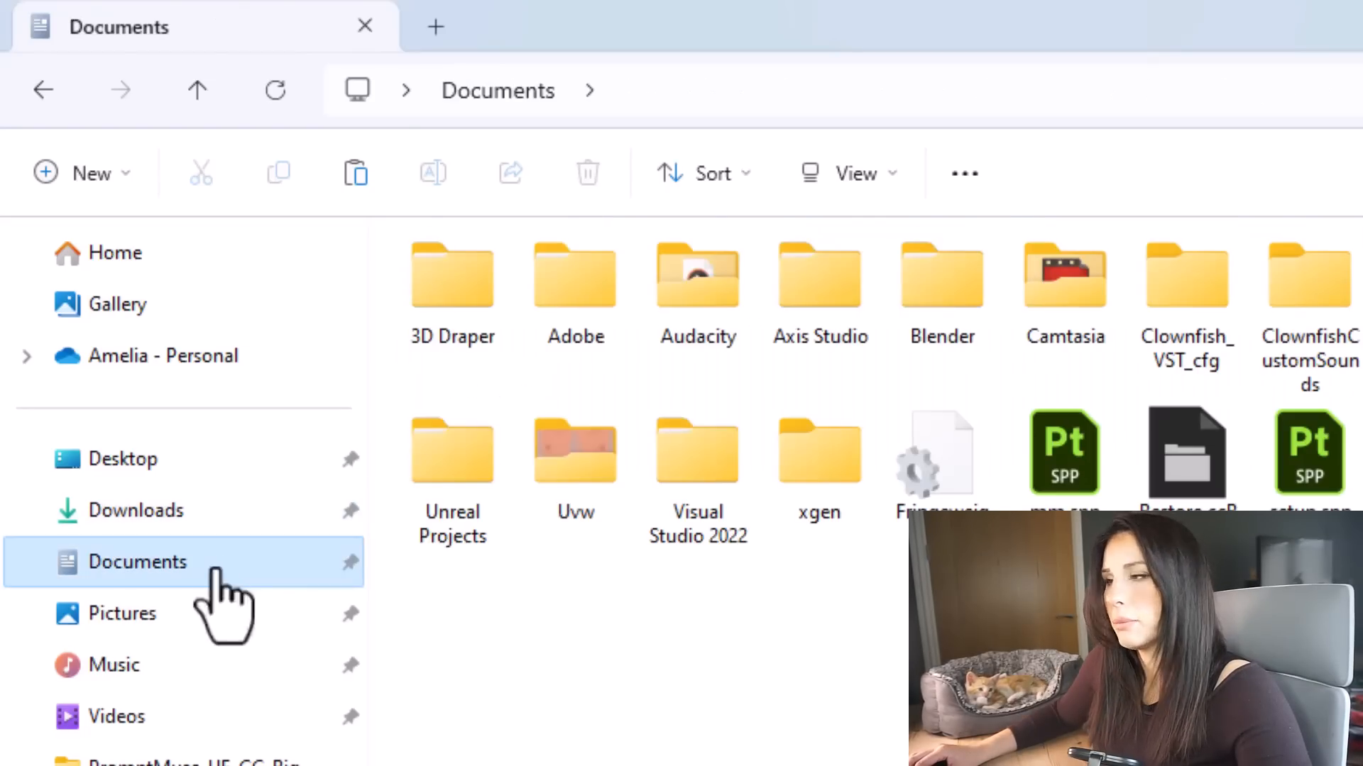
click(451, 450)
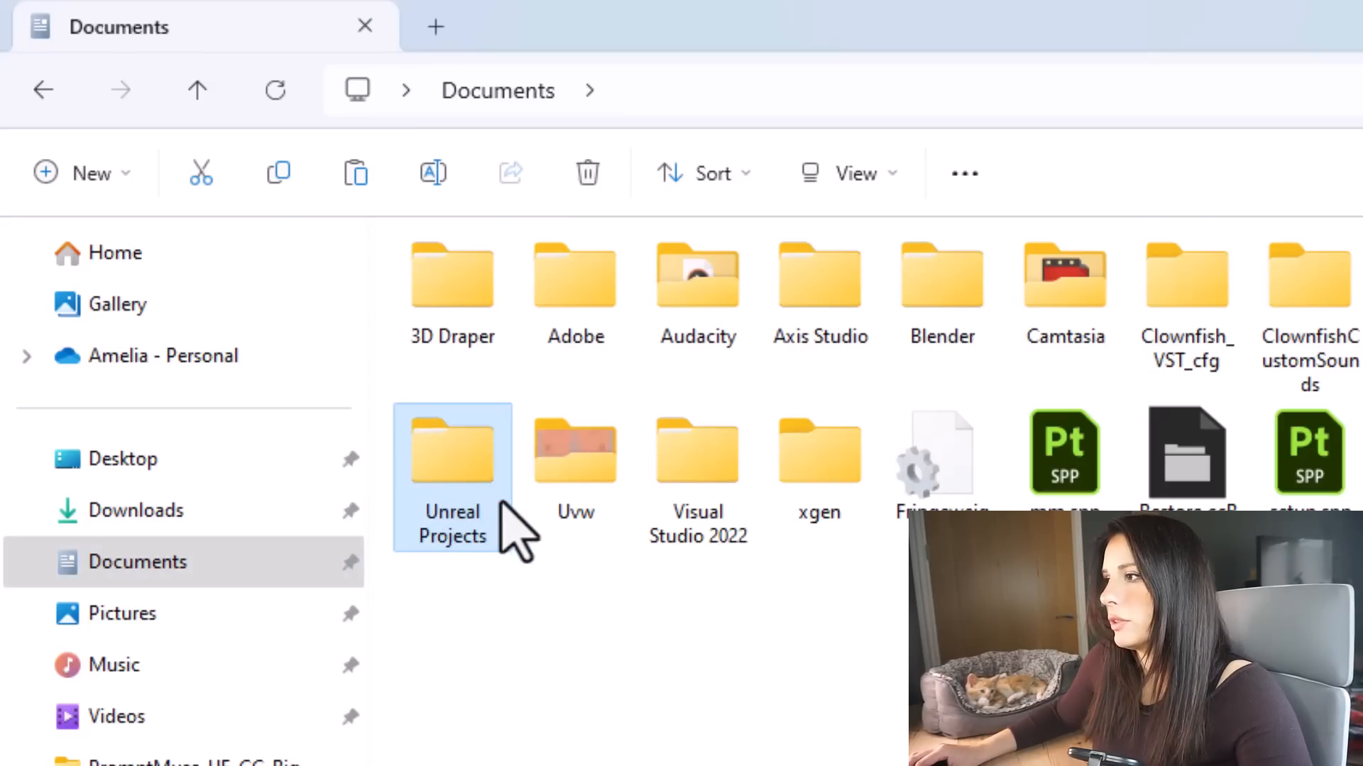
double_click(452, 450)
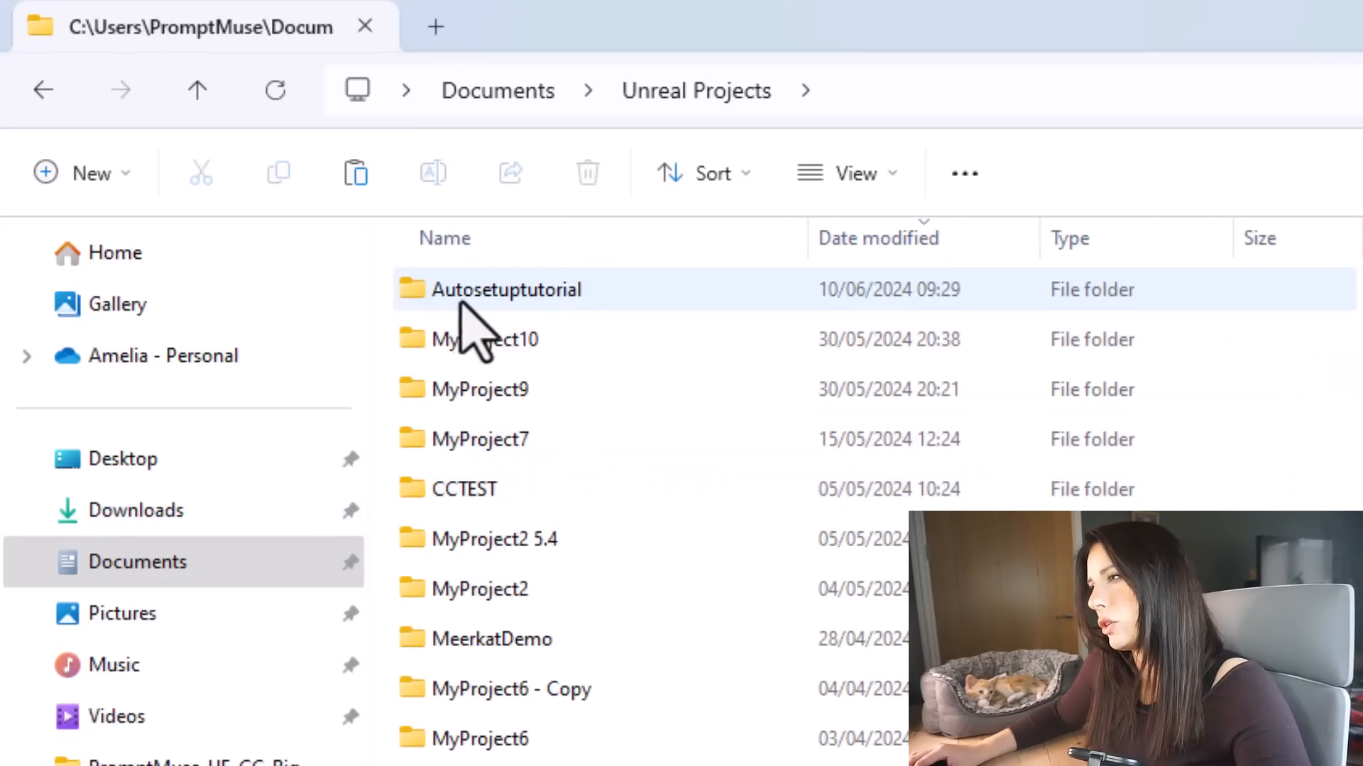
double_click(506, 289)
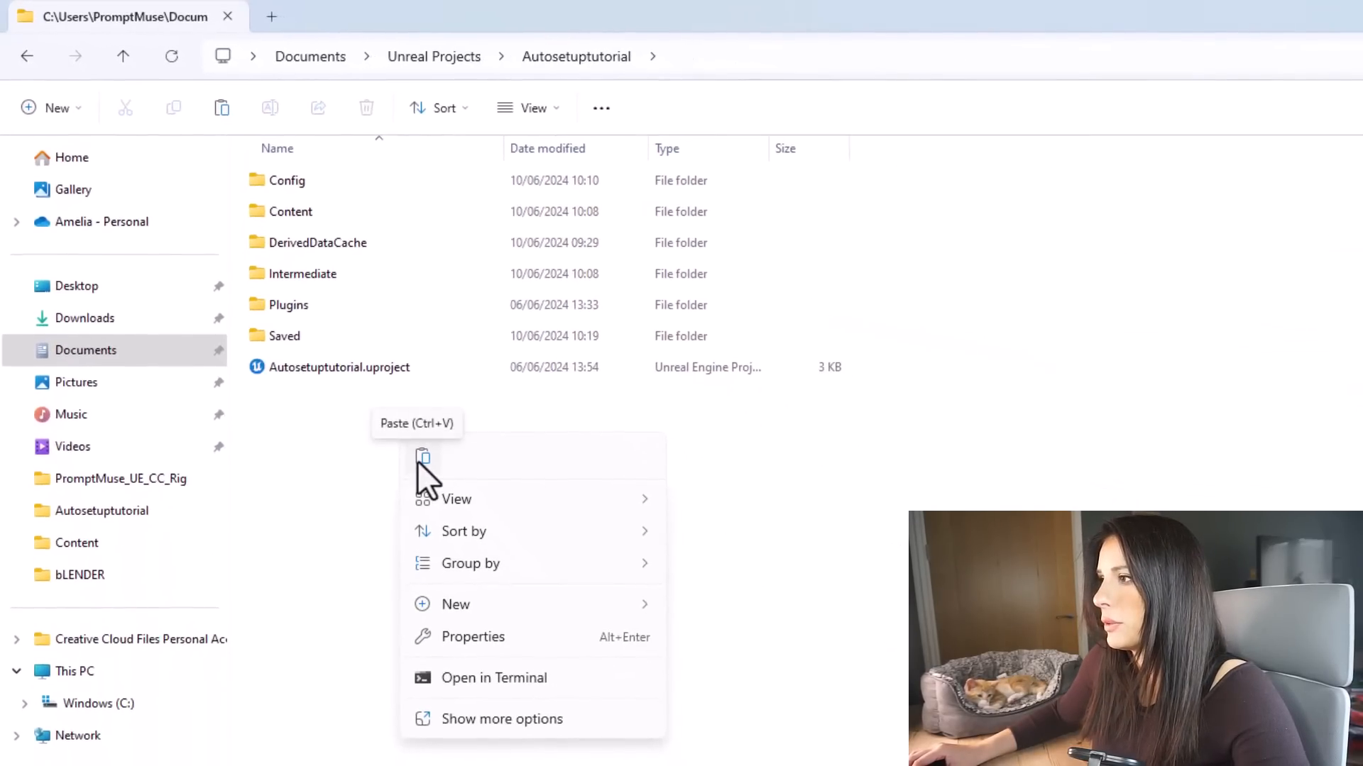
Paste the Content and Plugins folders, replacing existing files, and launch Autosetuptutorial.uproject
click(423, 456)
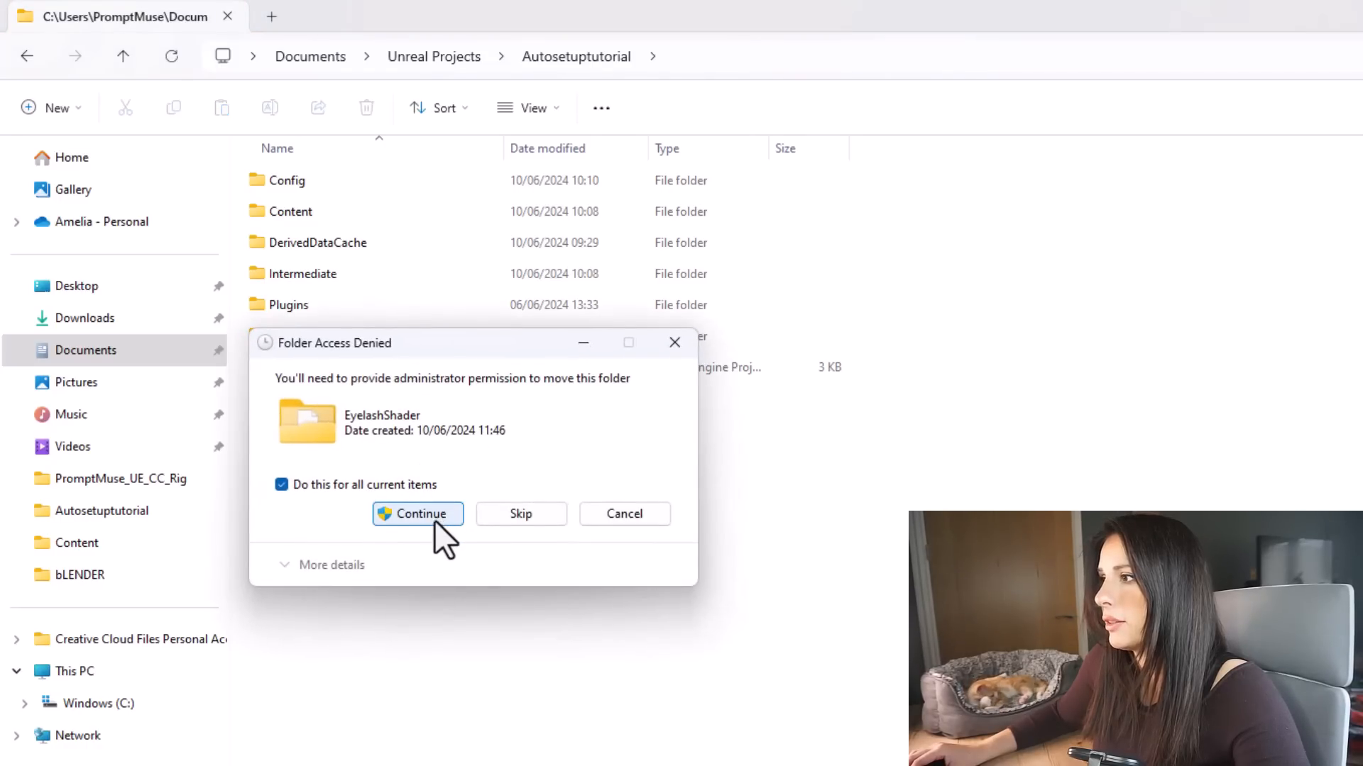
click(417, 514)
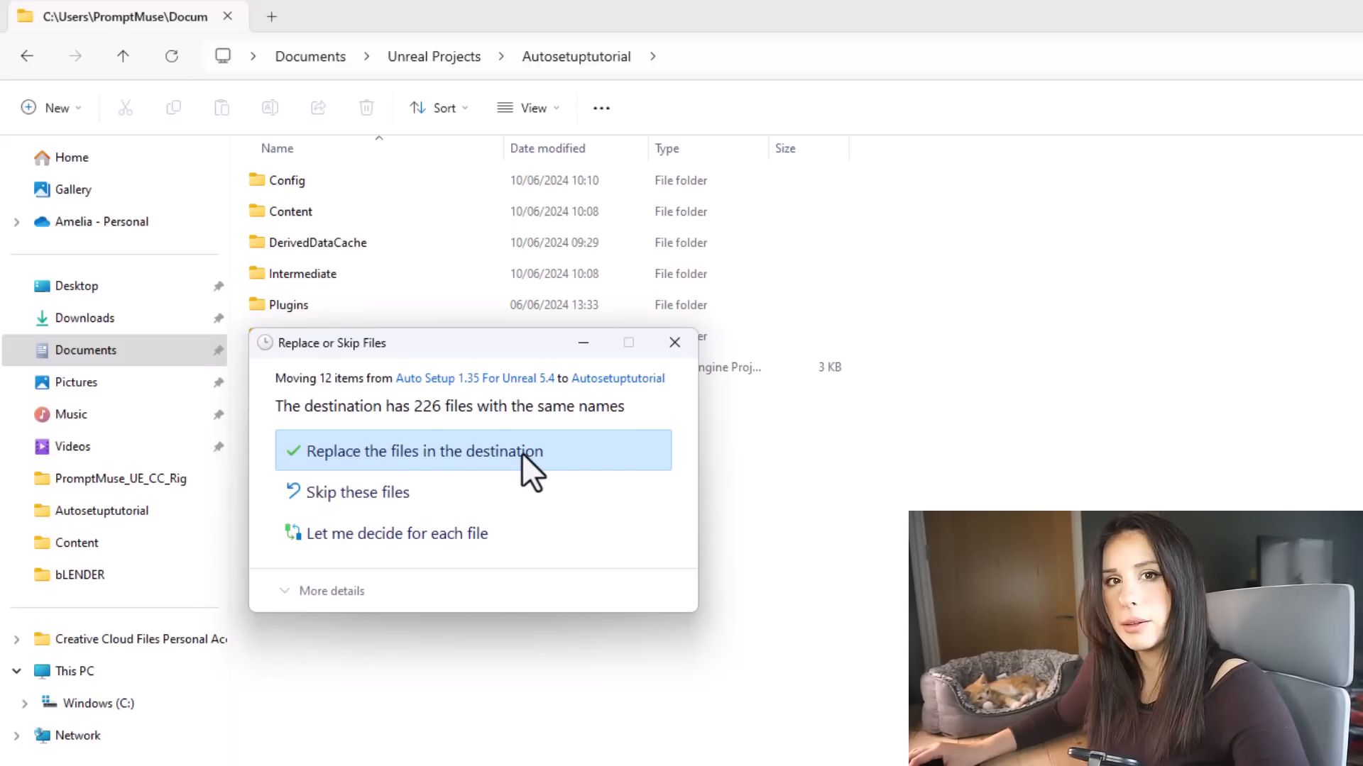
click(423, 450)
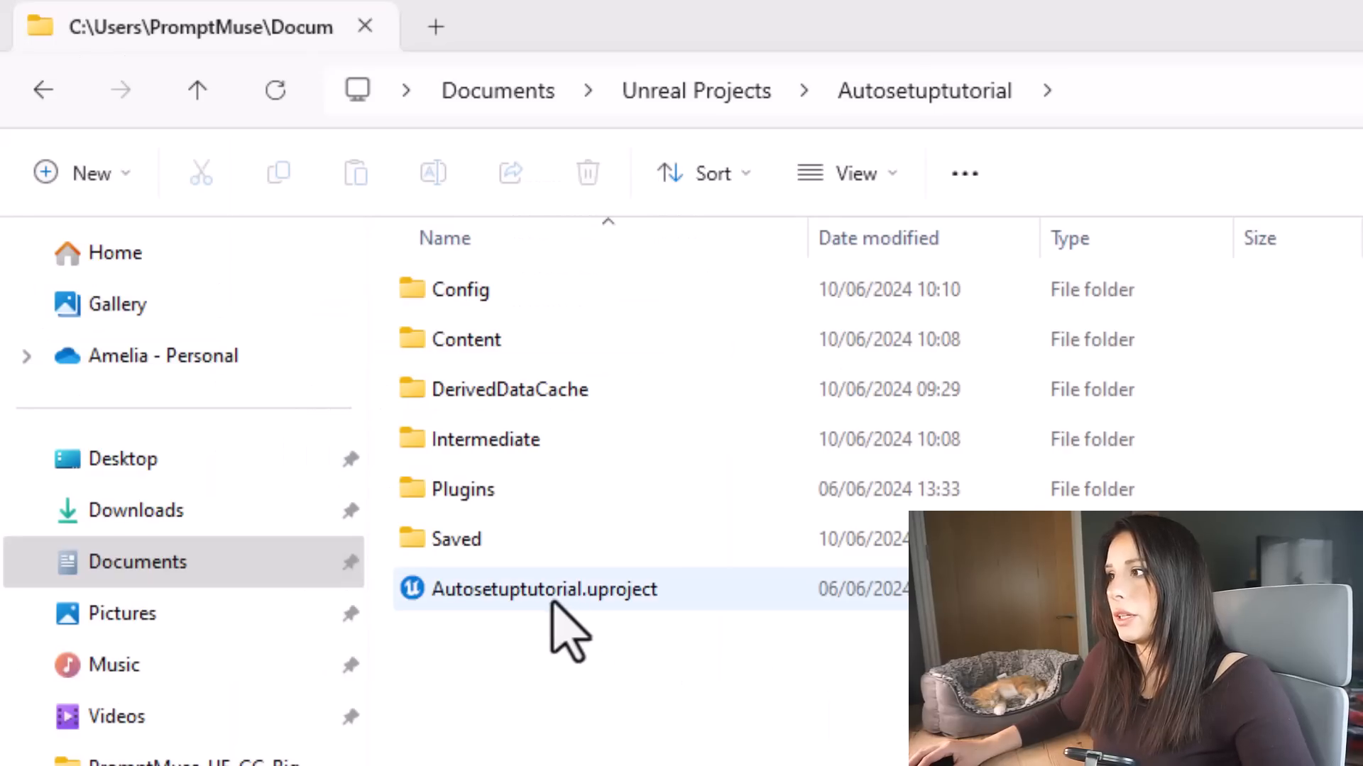
double_click(545, 589)
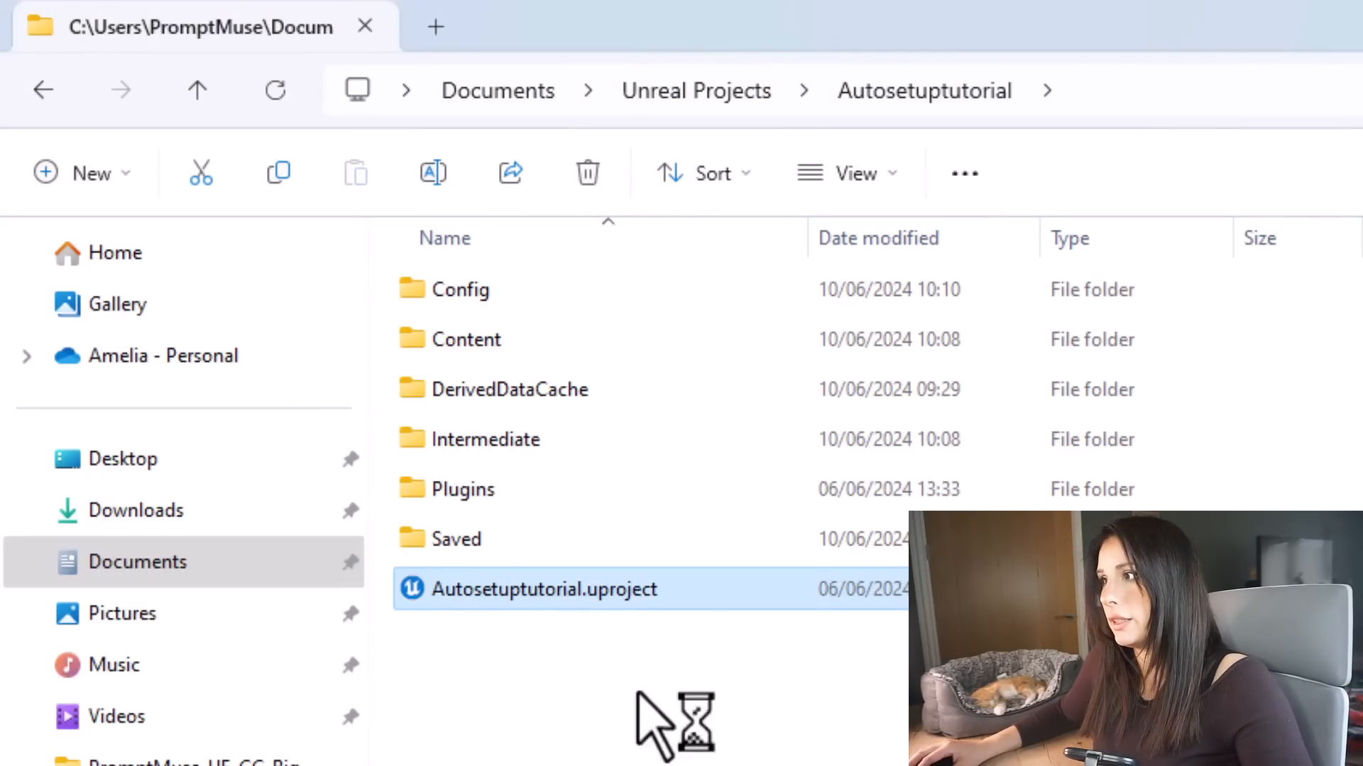
double_click(545, 589)
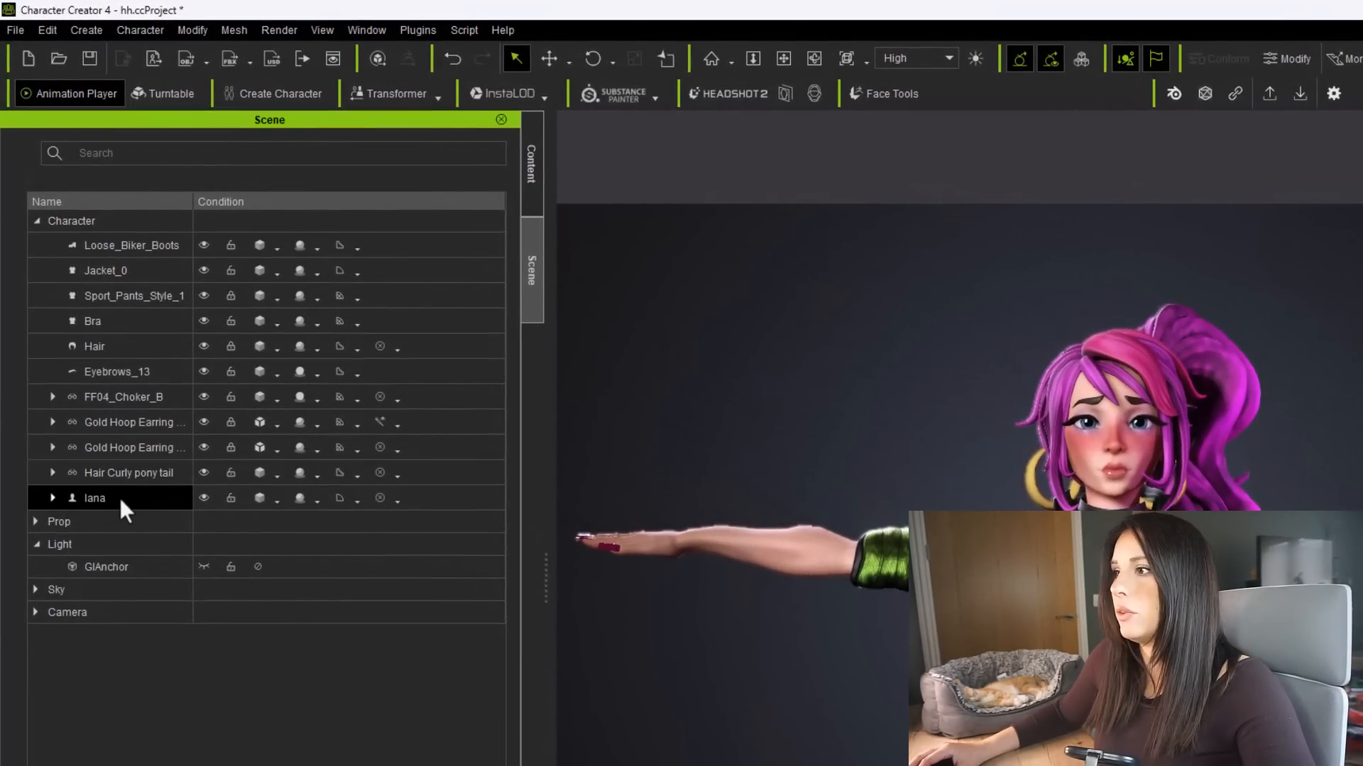
Export the character as FBX with the Unreal preset and Mesh-only contents
click(14, 30)
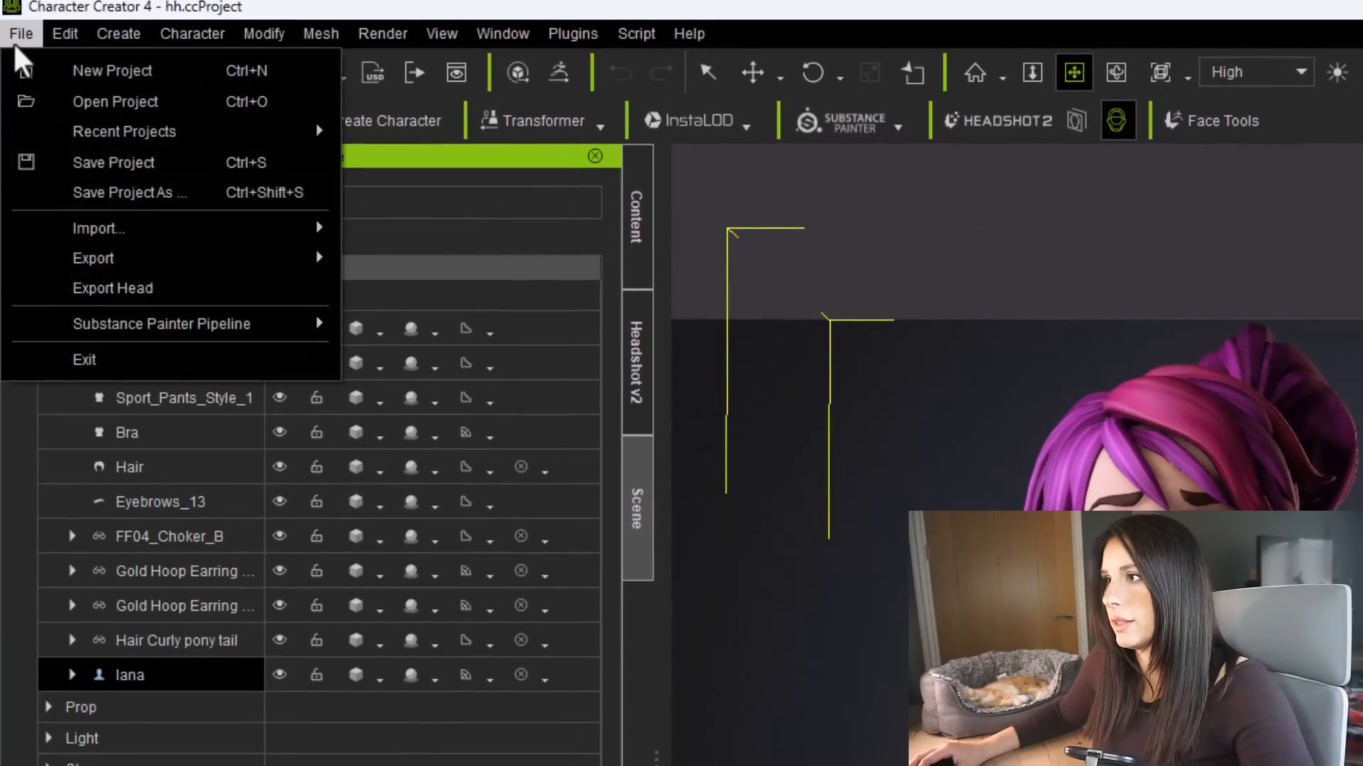
click(94, 258)
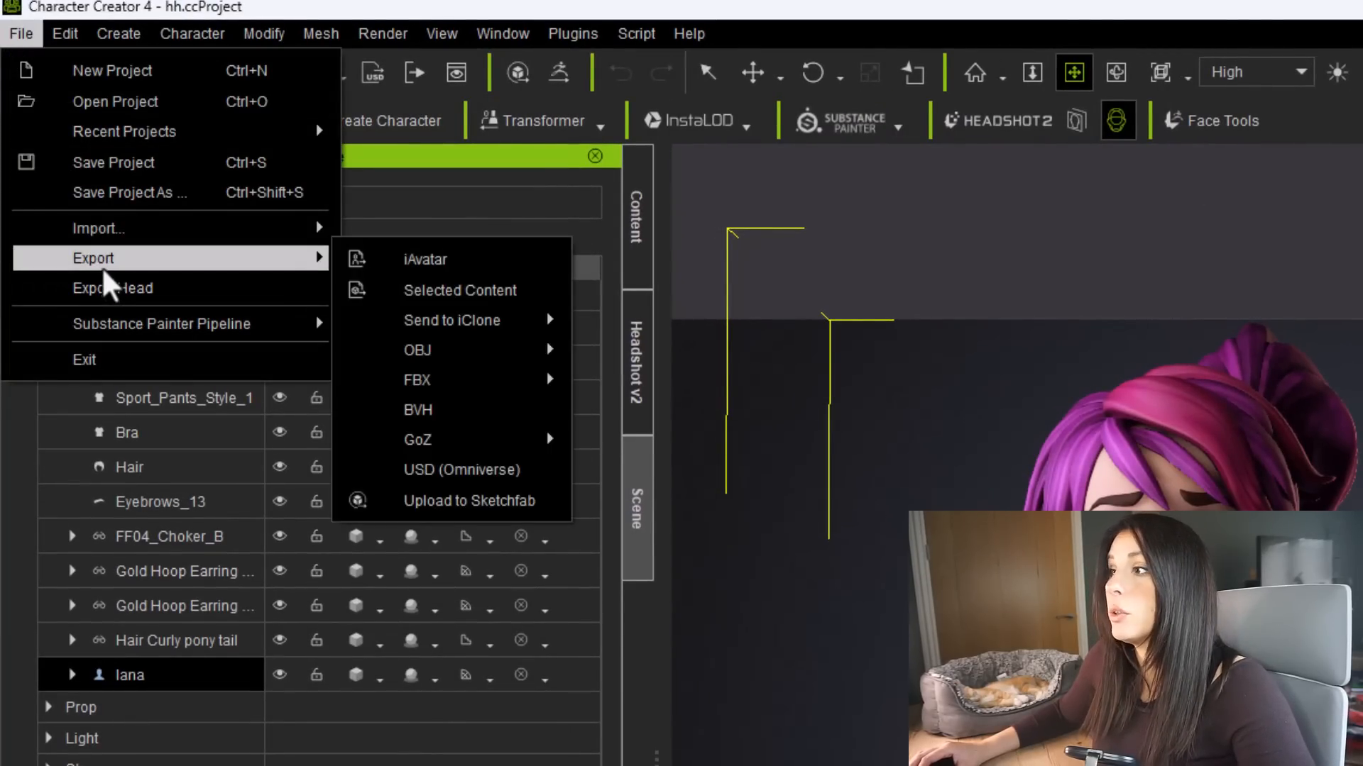
mouse_move(417, 380)
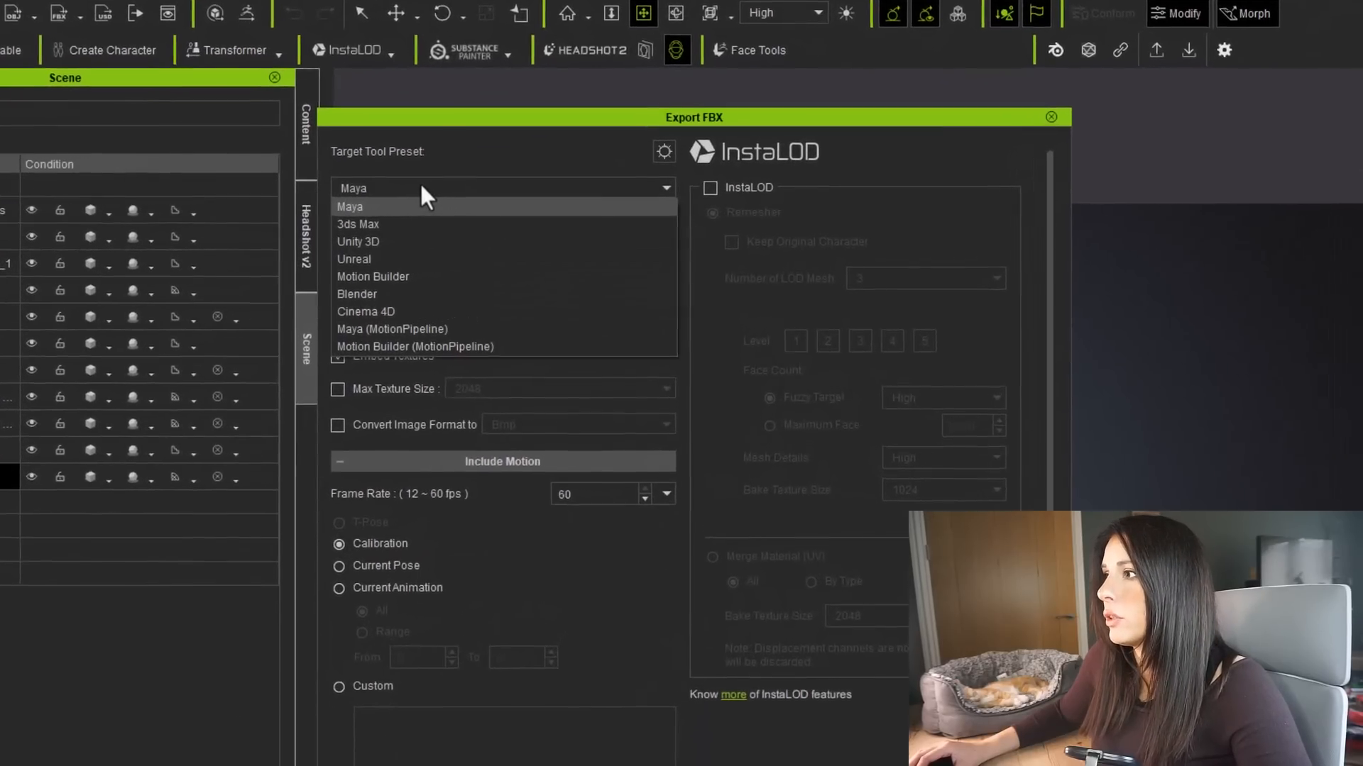
click(353, 258)
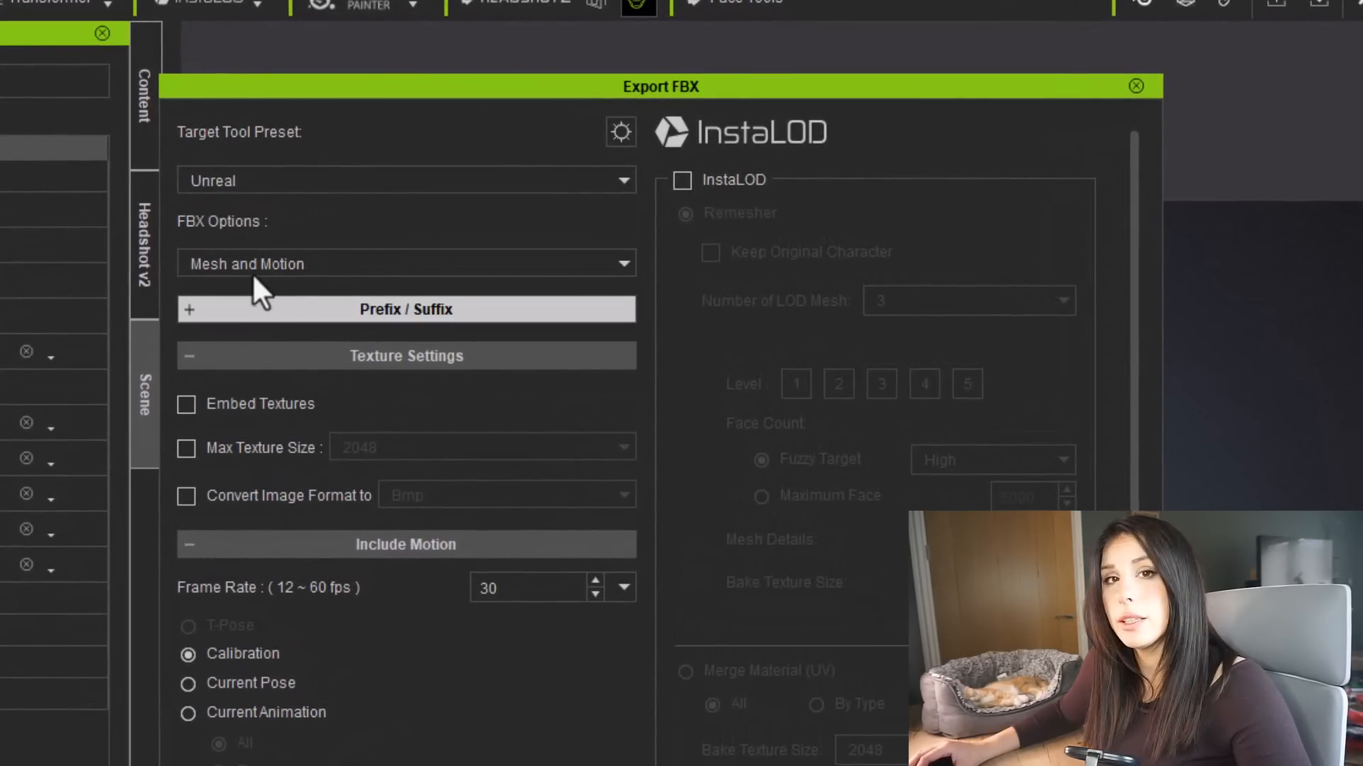
click(404, 264)
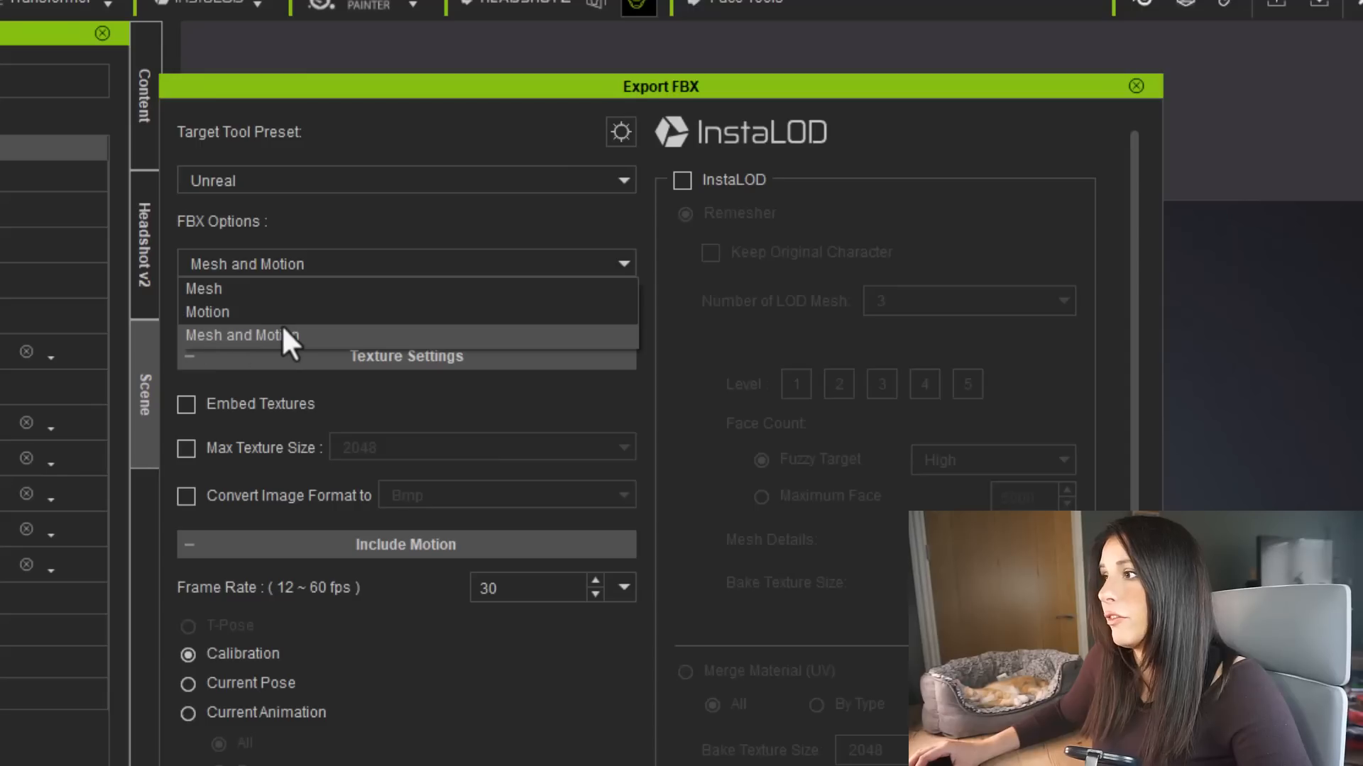
mouse_move(183, 304)
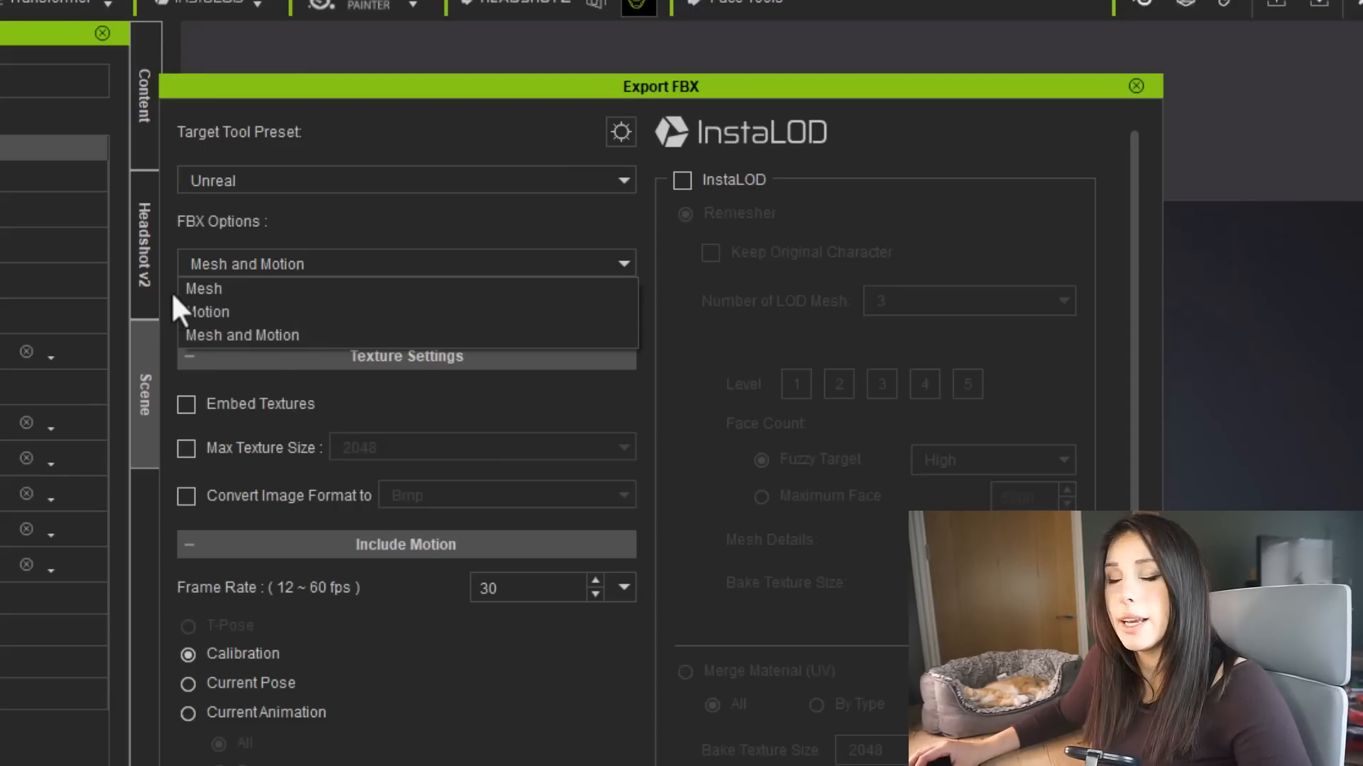
click(203, 288)
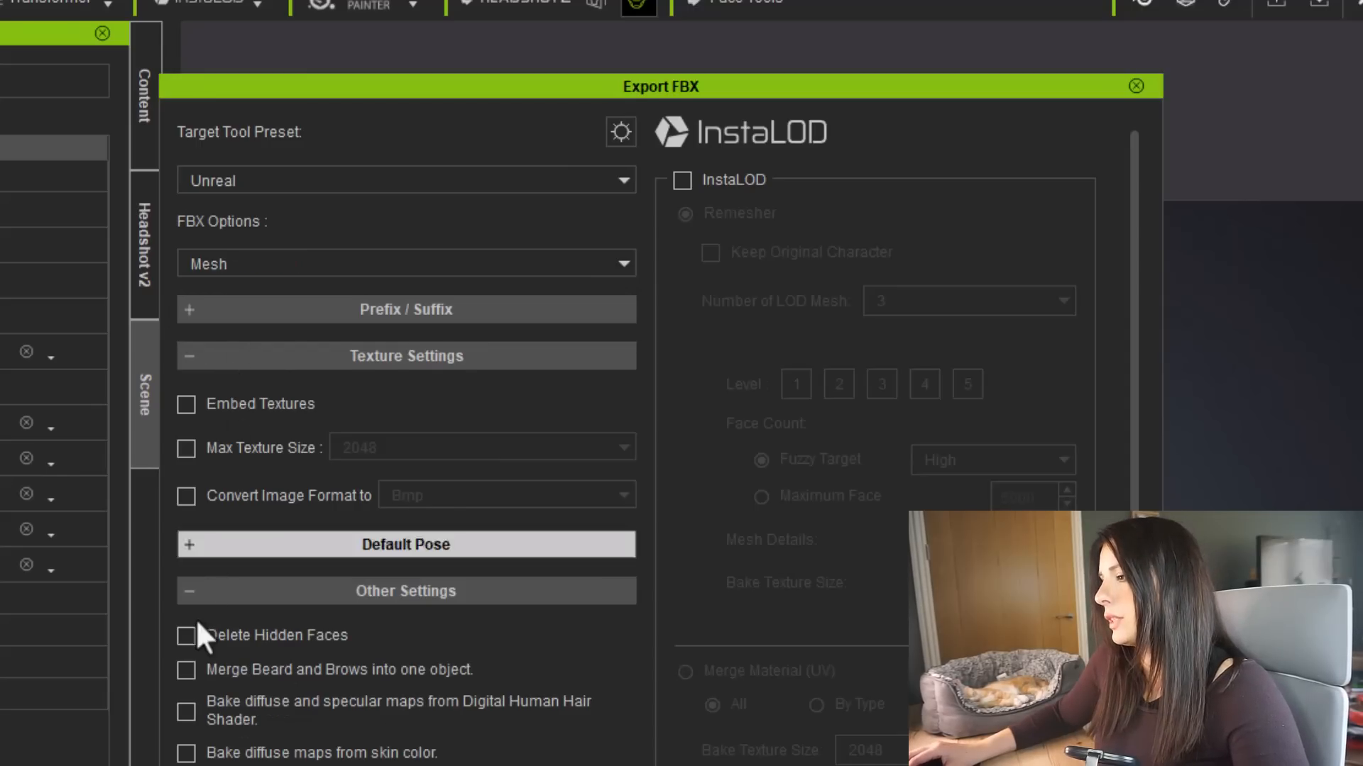
click(186, 636)
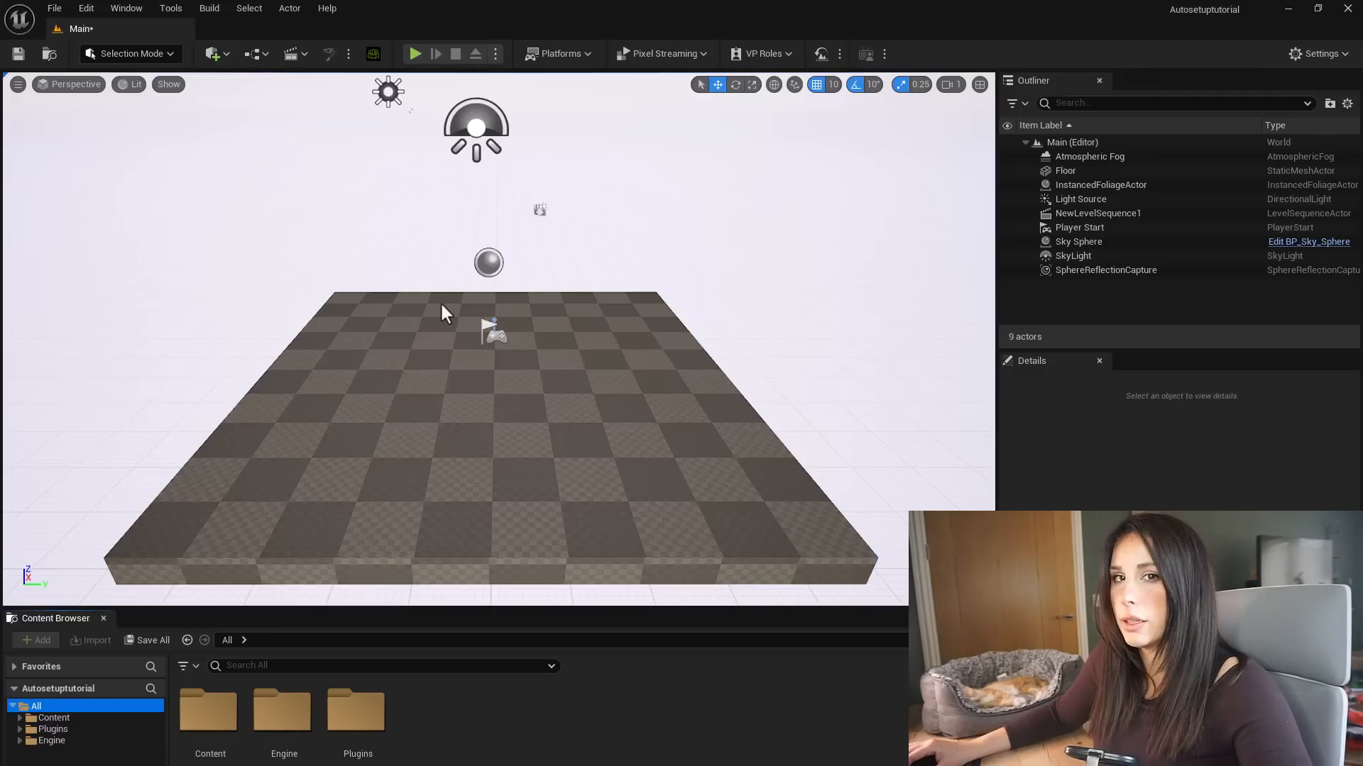
mouse_move(693, 277)
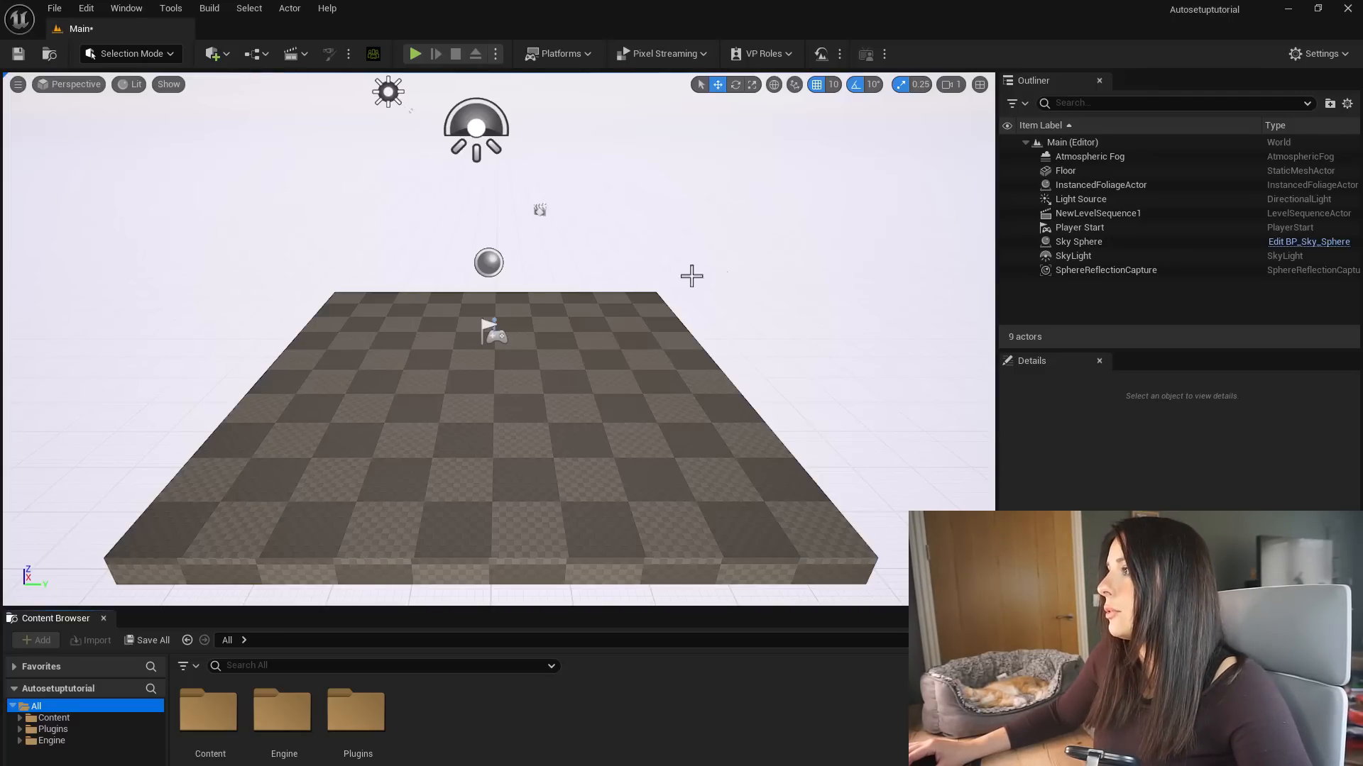
Enable the Character Creator UE Control Rig plugin in the Plugins browser
click(1312, 52)
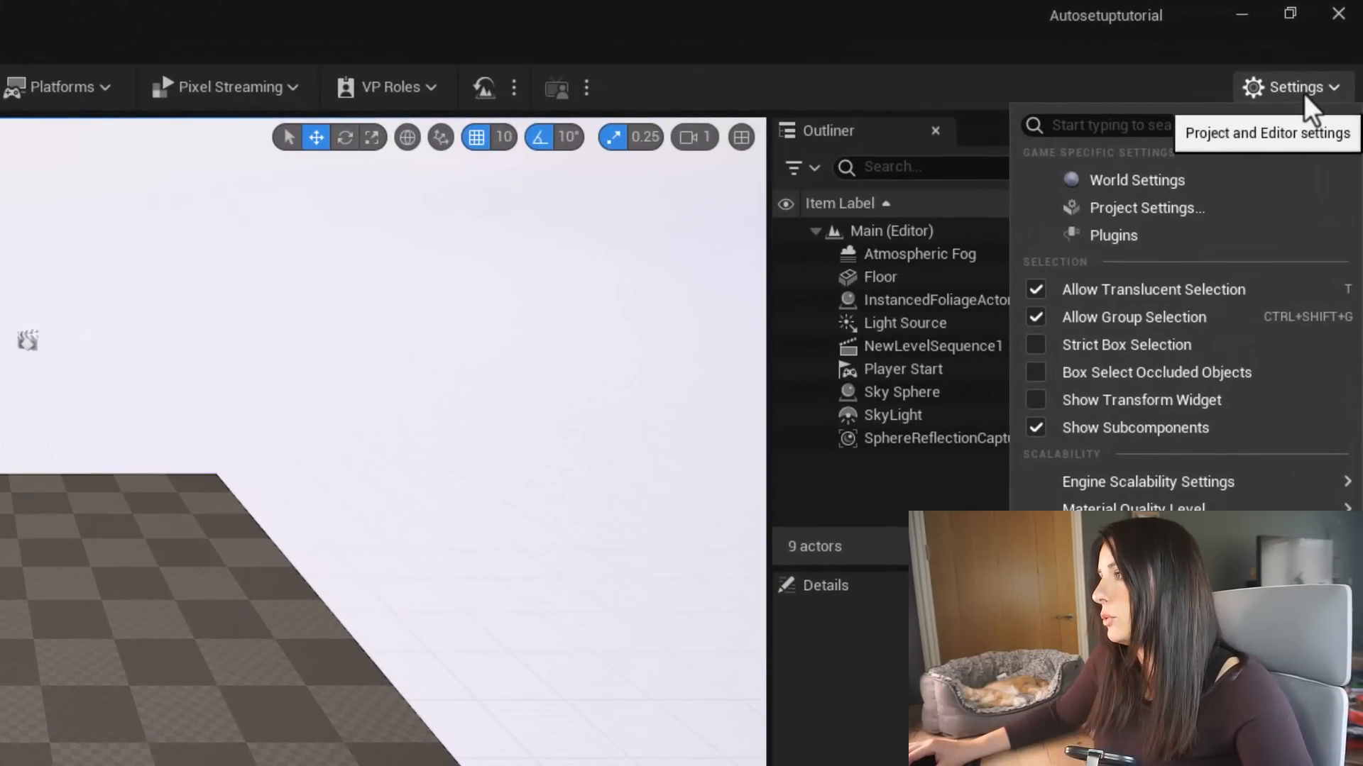
mouse_move(1113, 234)
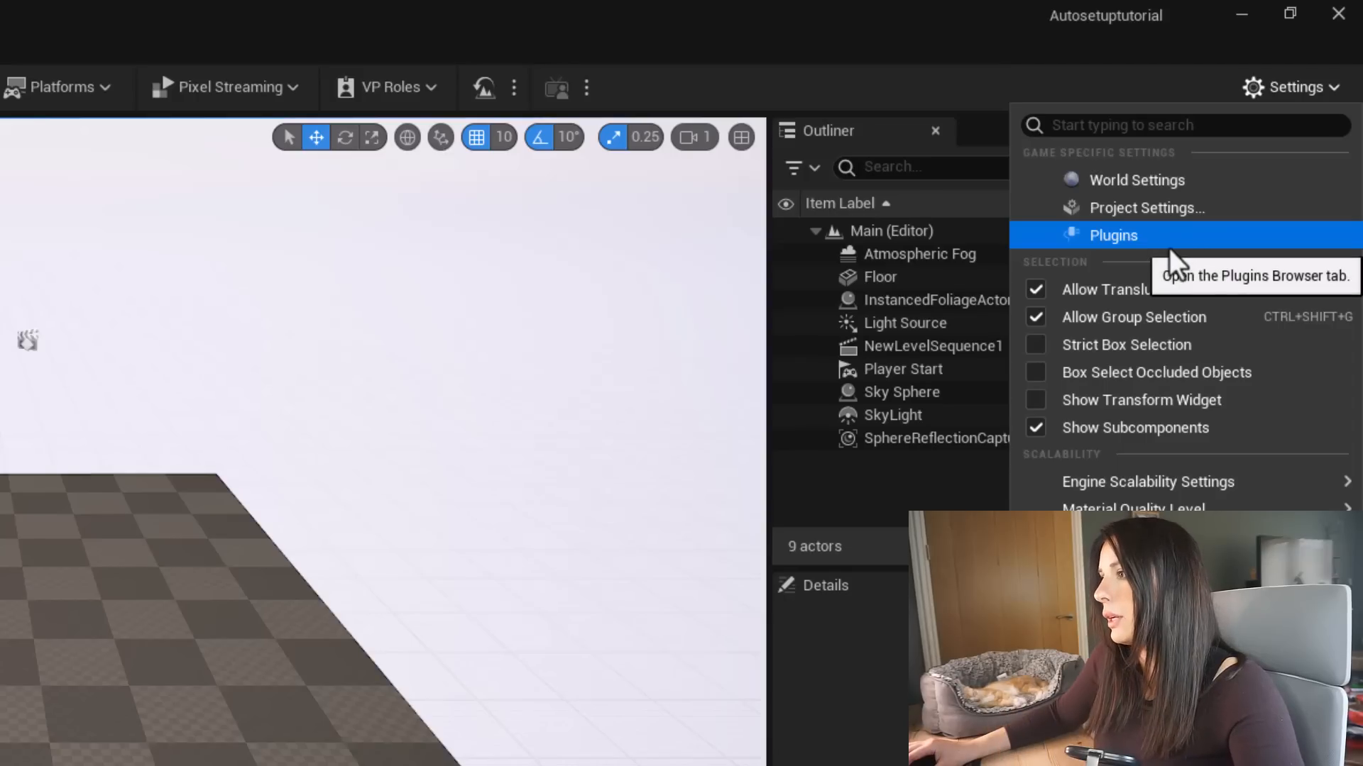
click(1113, 234)
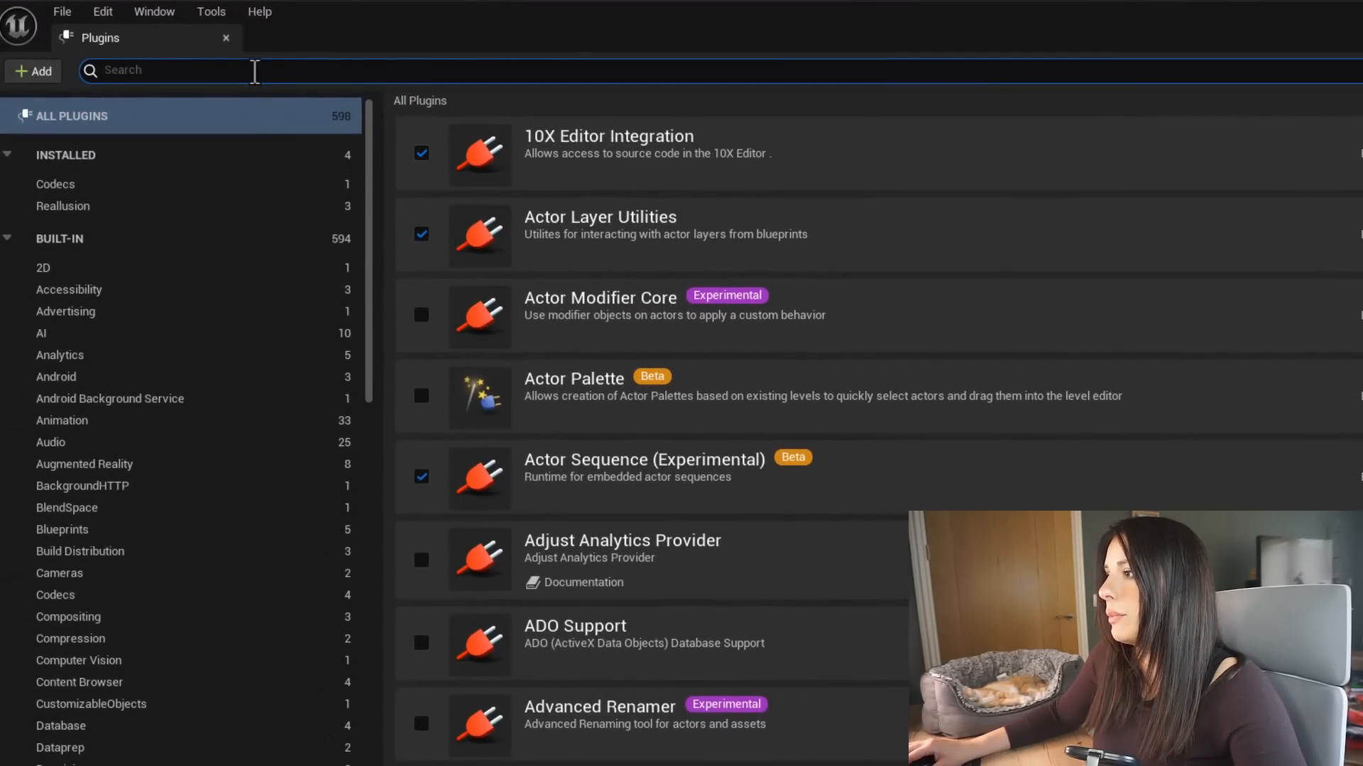
text(chara)
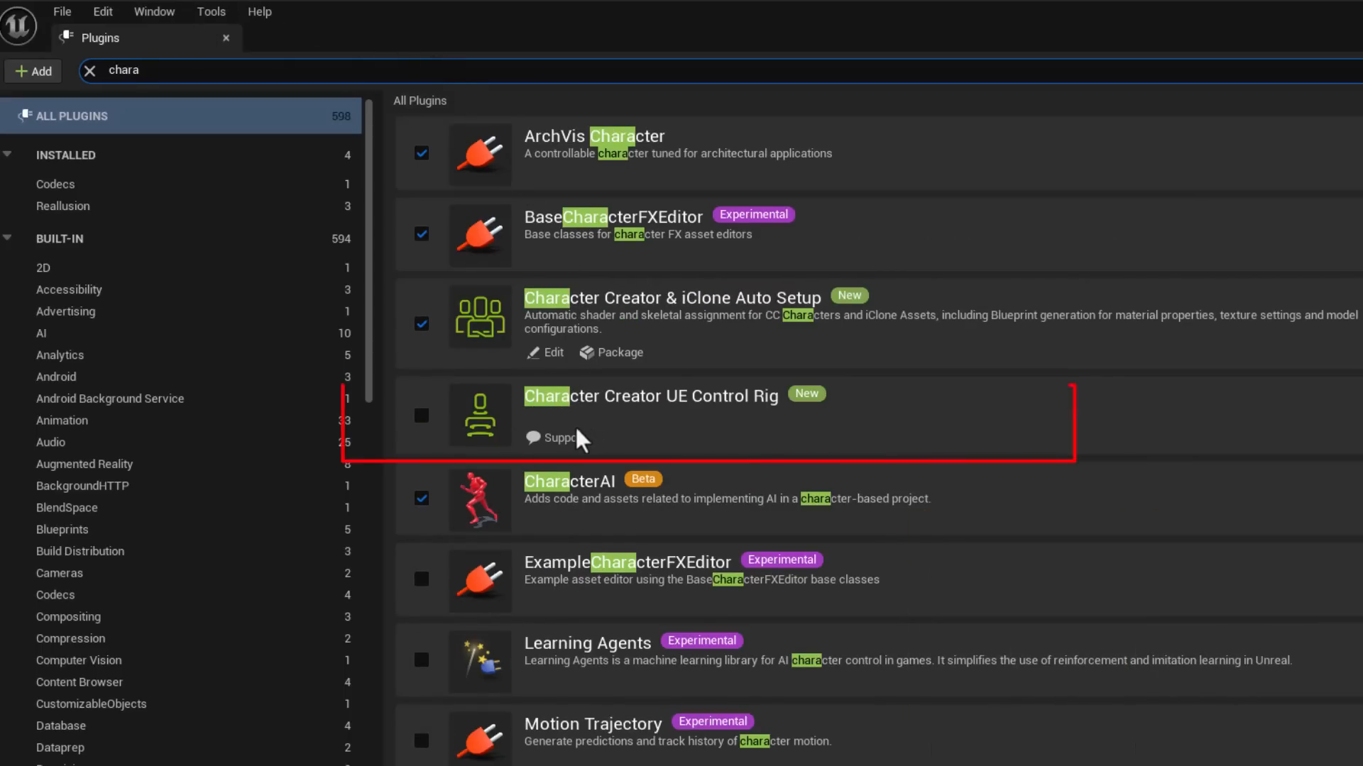
click(421, 416)
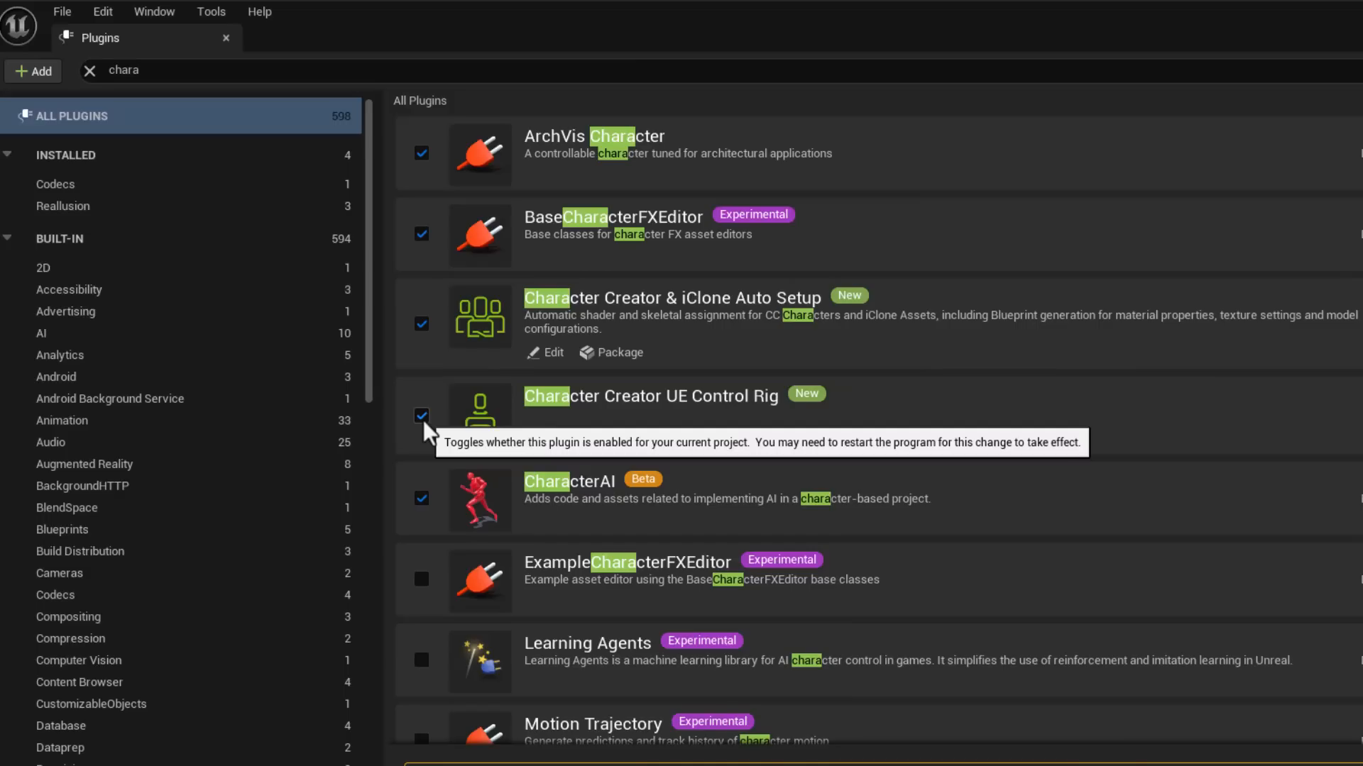
Check that the Live Link, Apple ARKit and MetaHuman plugins are enabled
text(livelink)
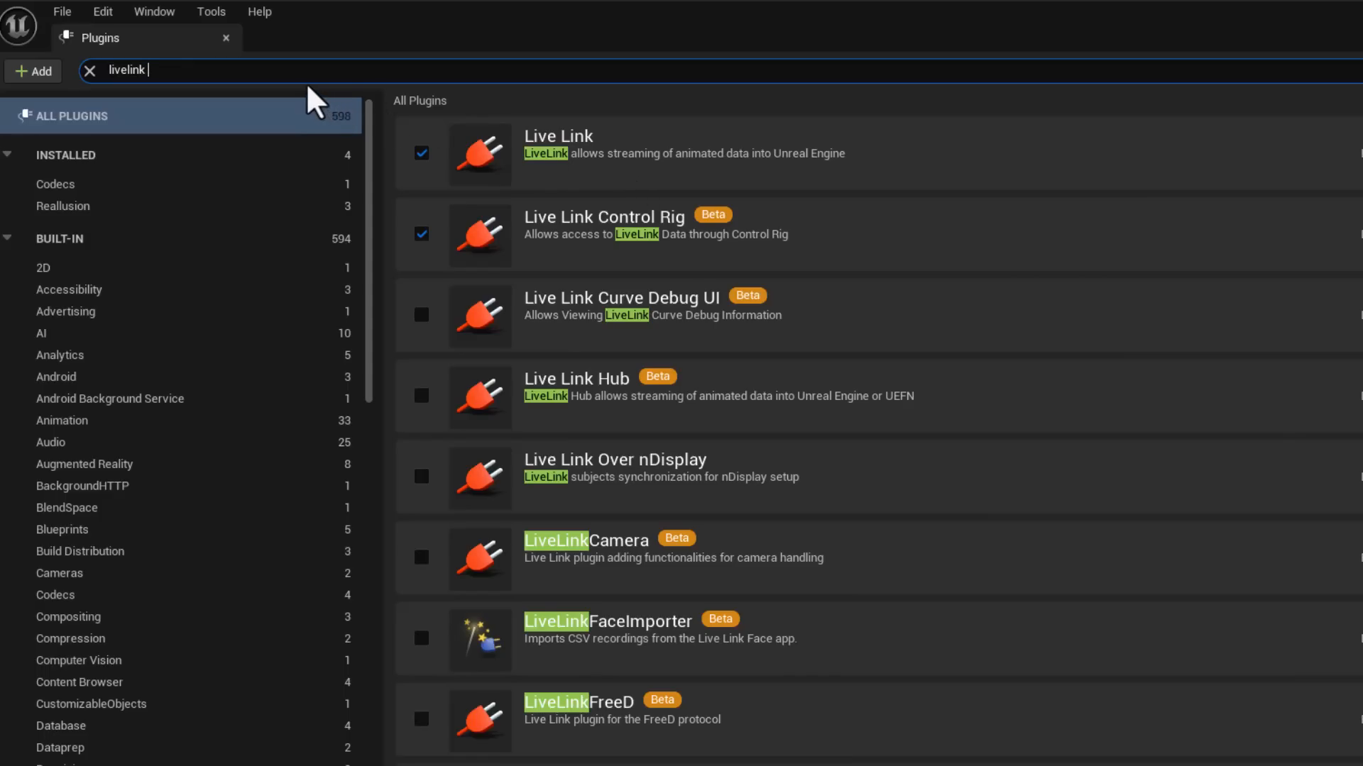
text(appl)
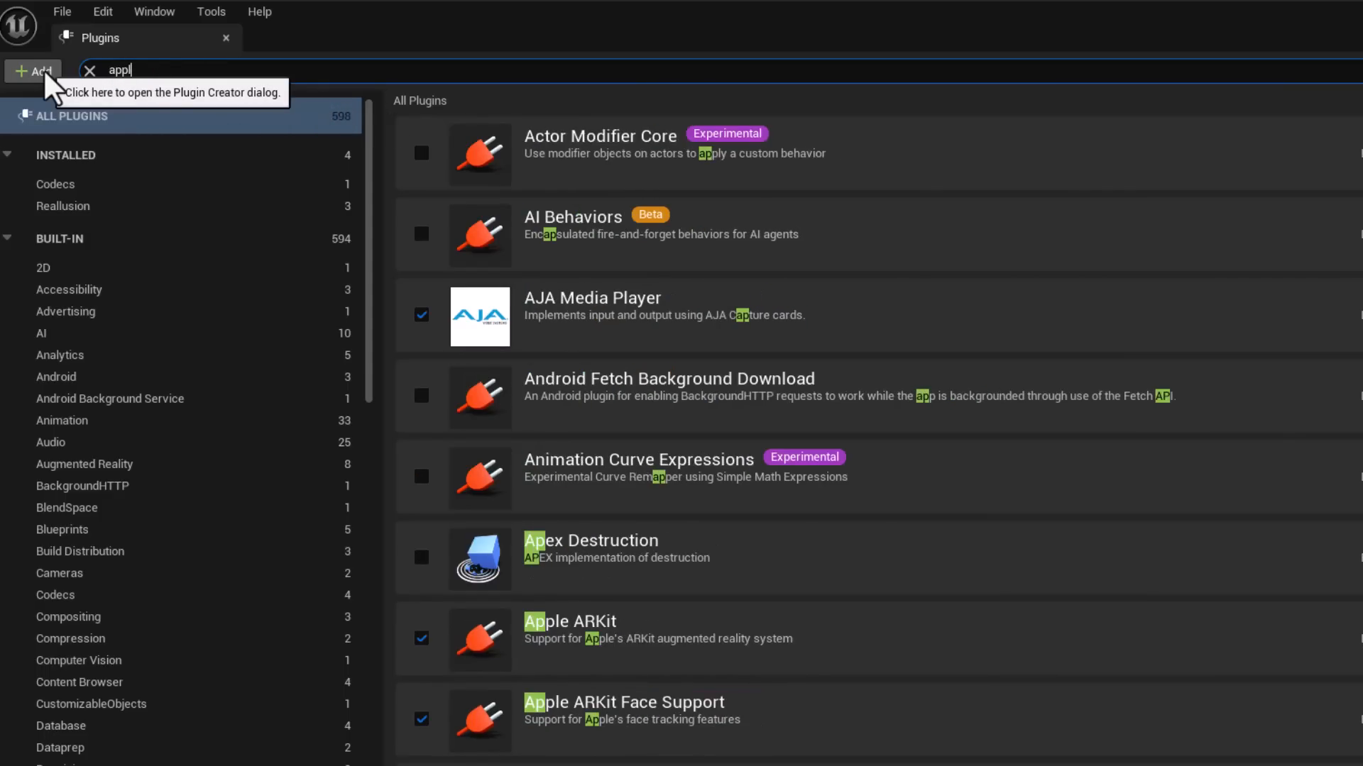
text(apple a)
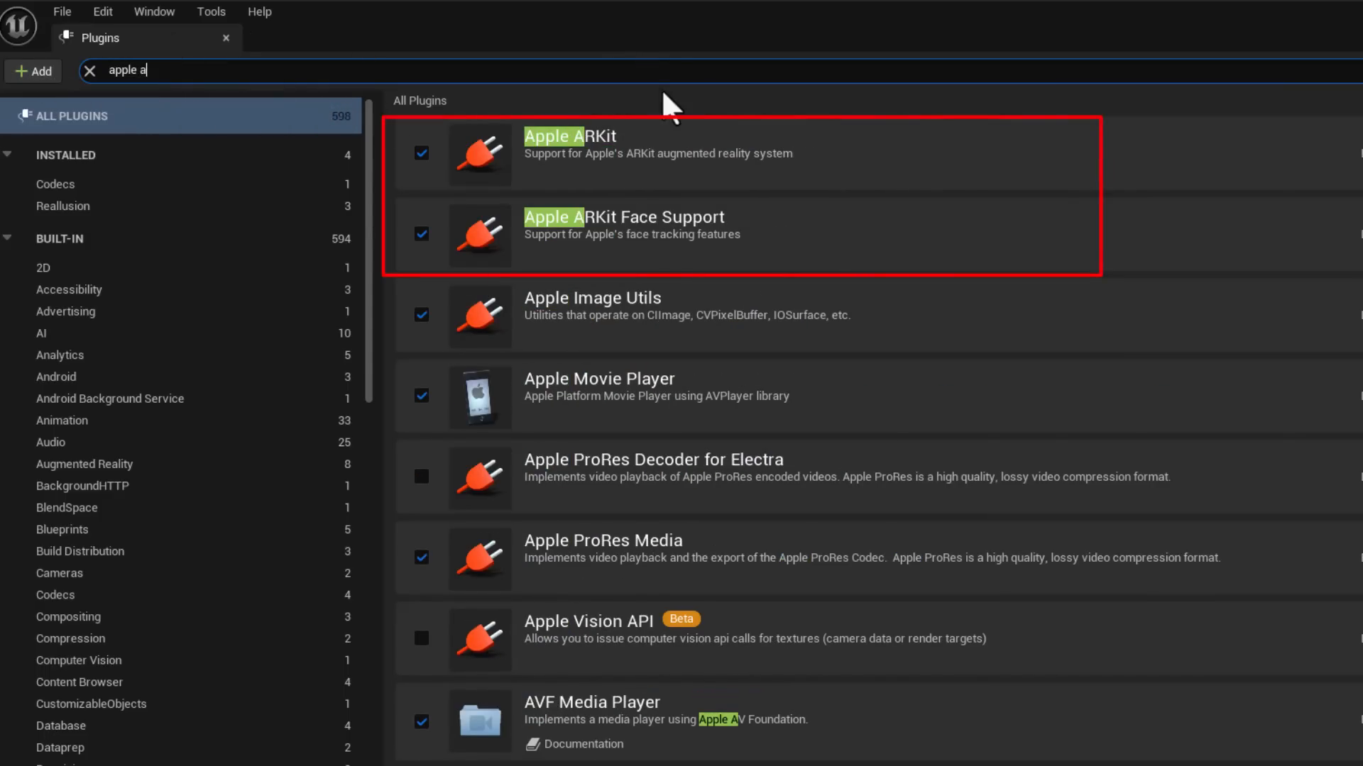
text(metahuman)
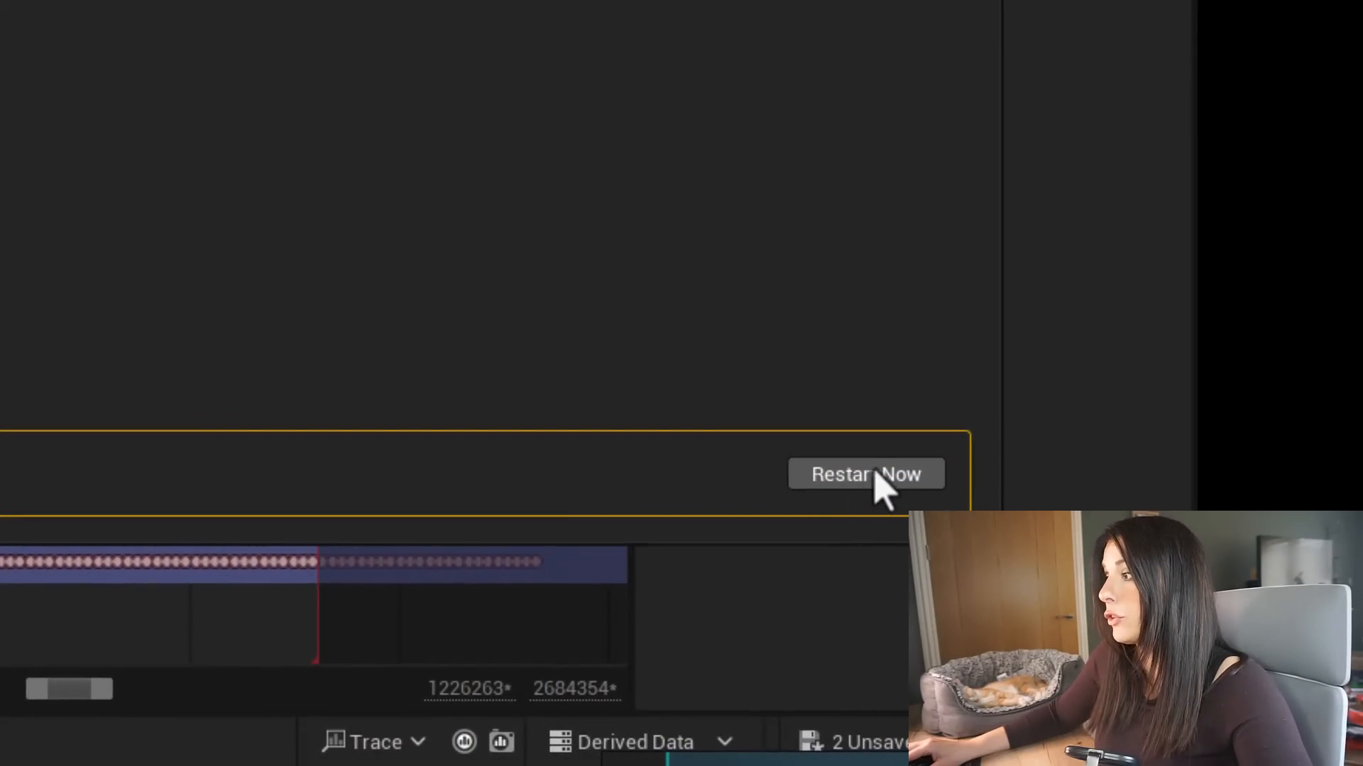
Restart the editor, create a CC_CHaracter folder under Content and open it
click(866, 474)
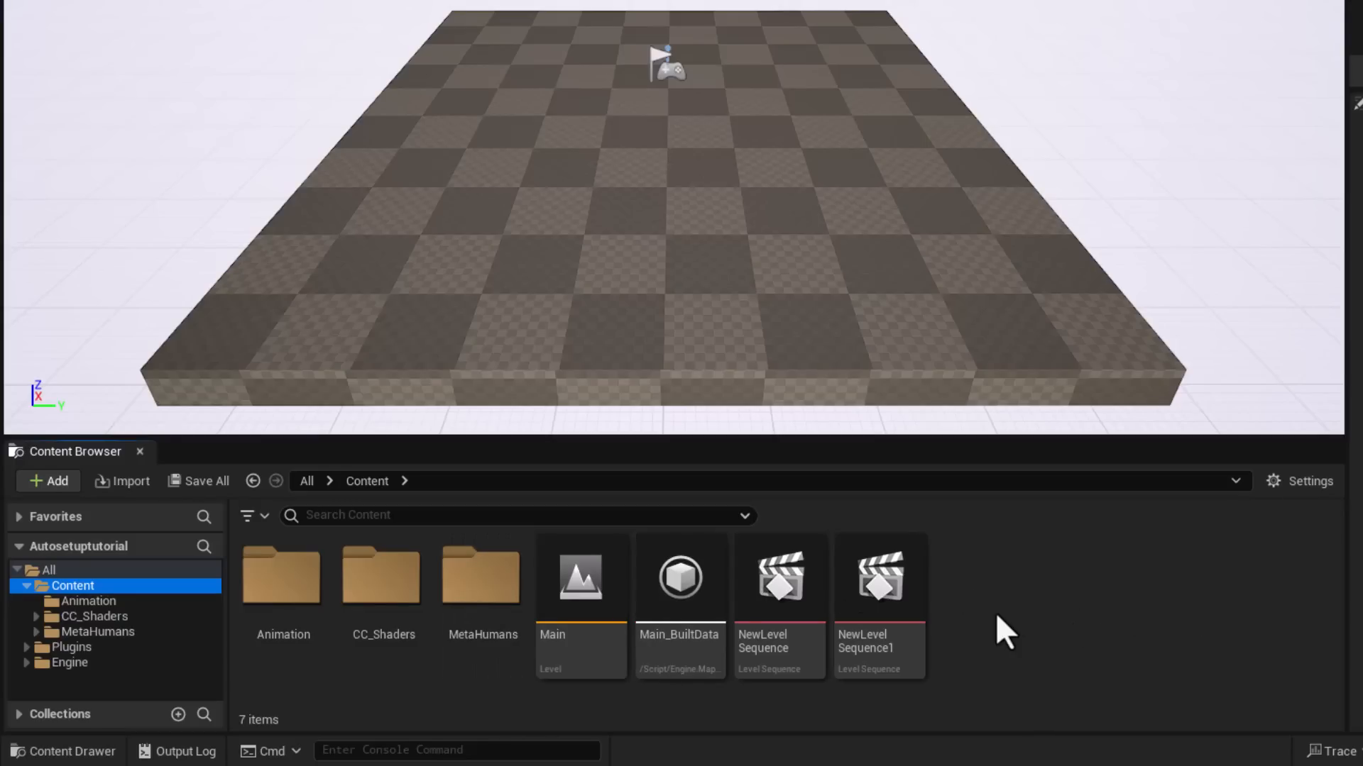
click(47, 481)
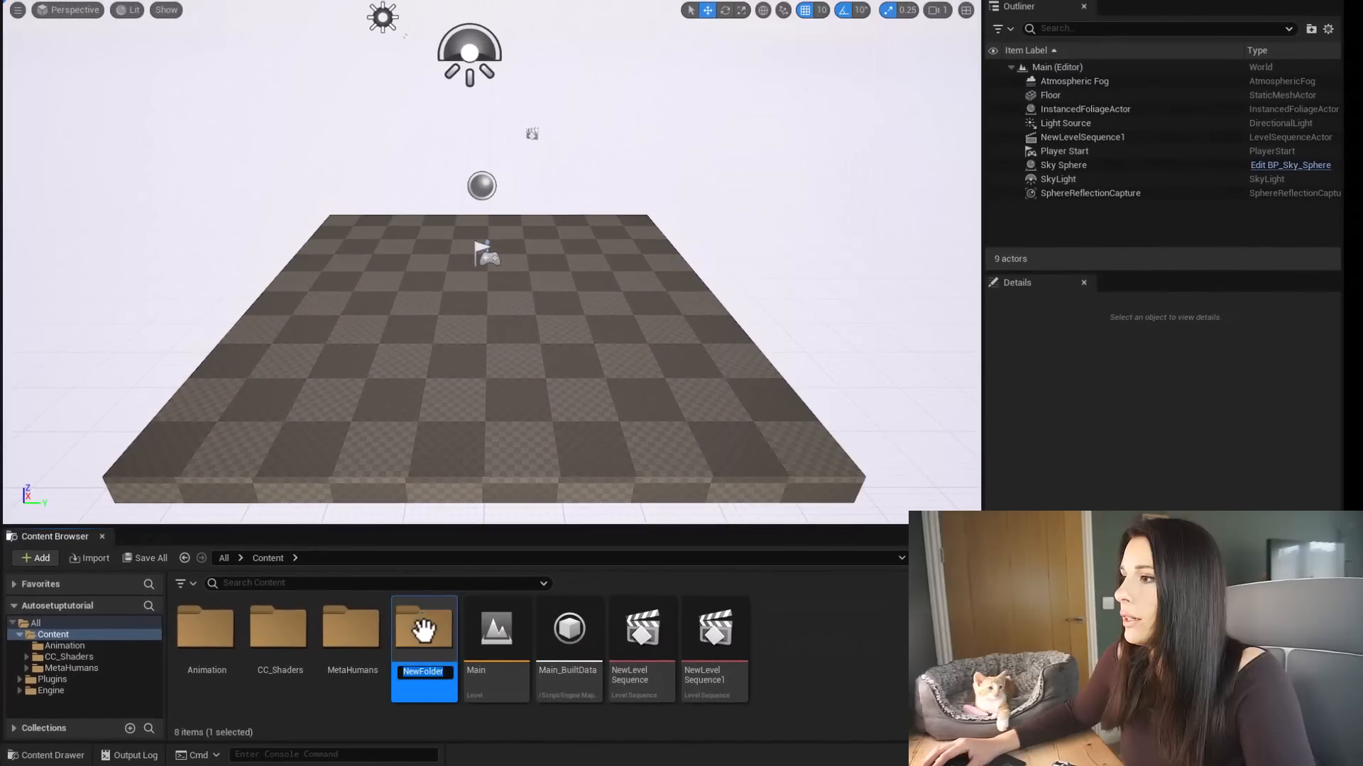
text(CC_CHaracter)
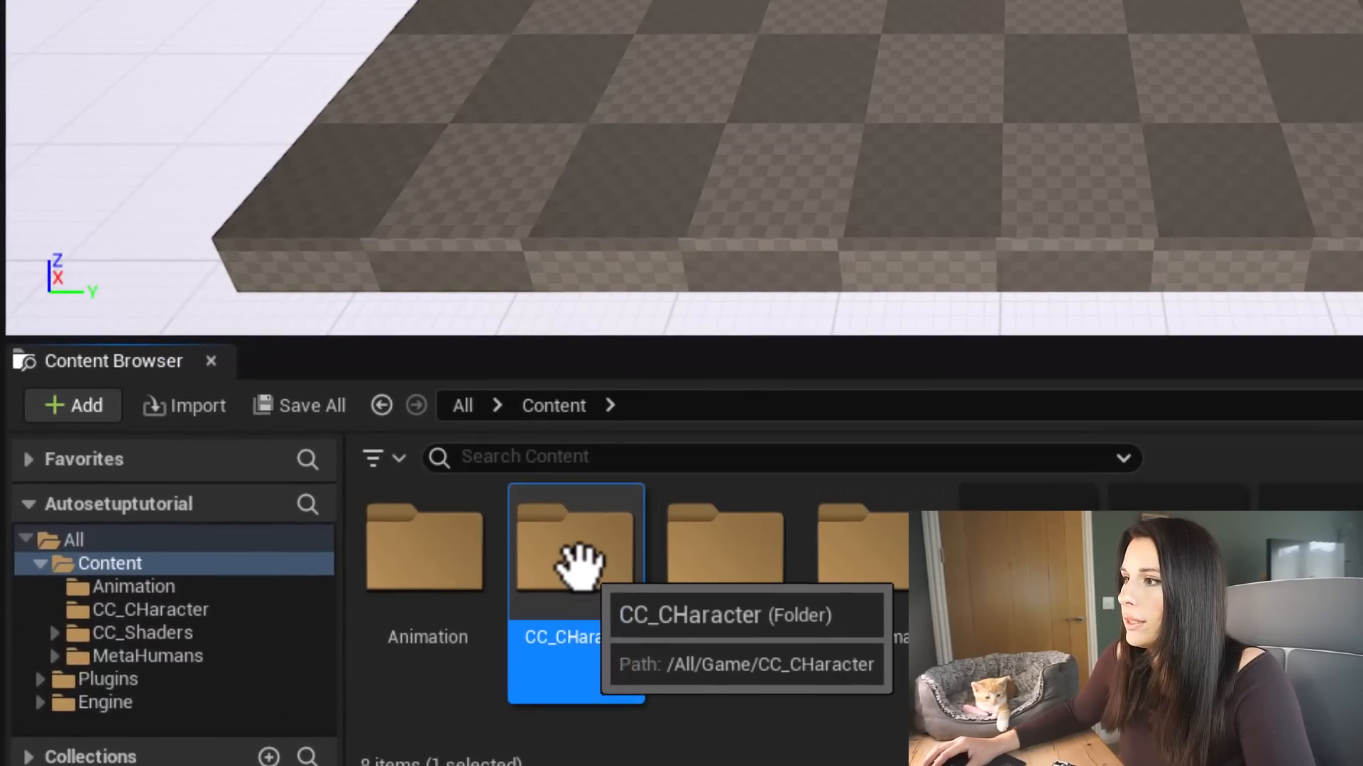
double_click(575, 548)
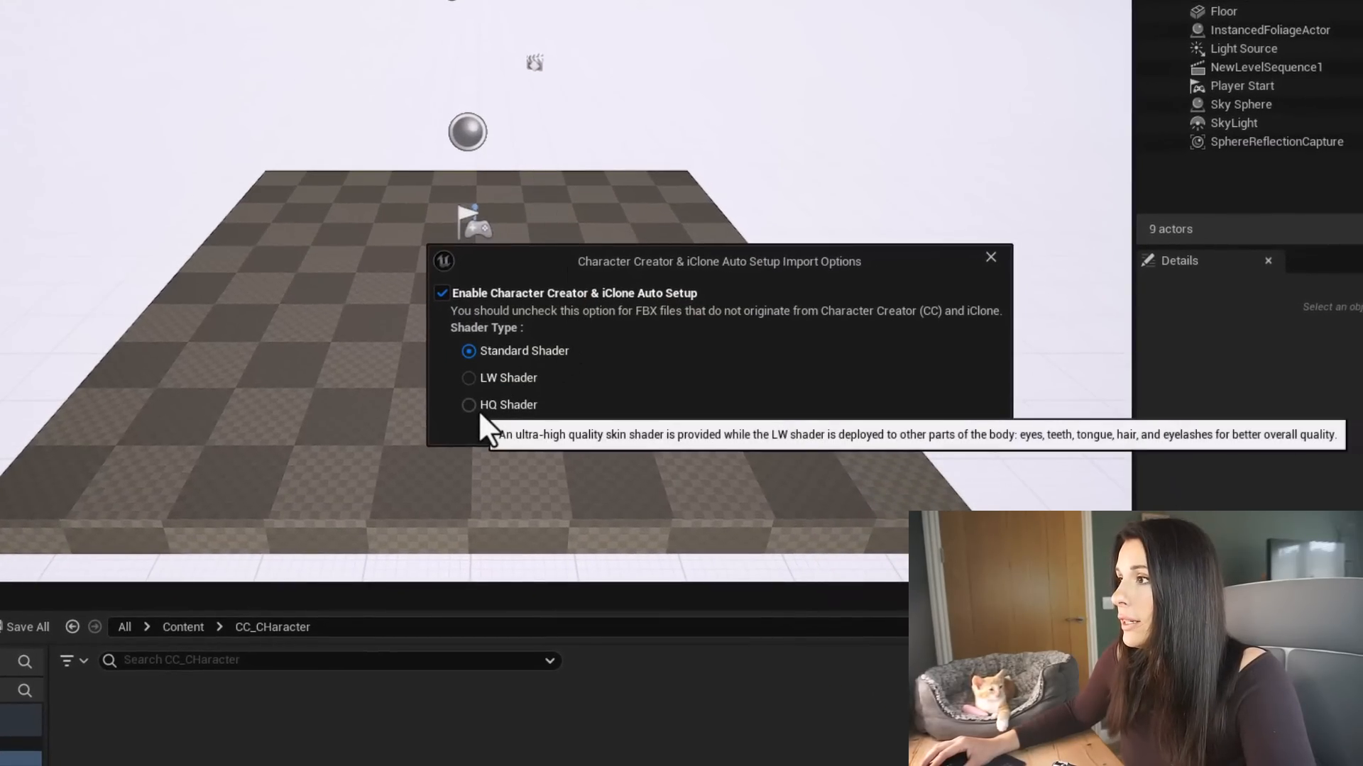
Import the CC character as a skeletal mesh with Use T0 As Ref Pose enabled
click(468, 404)
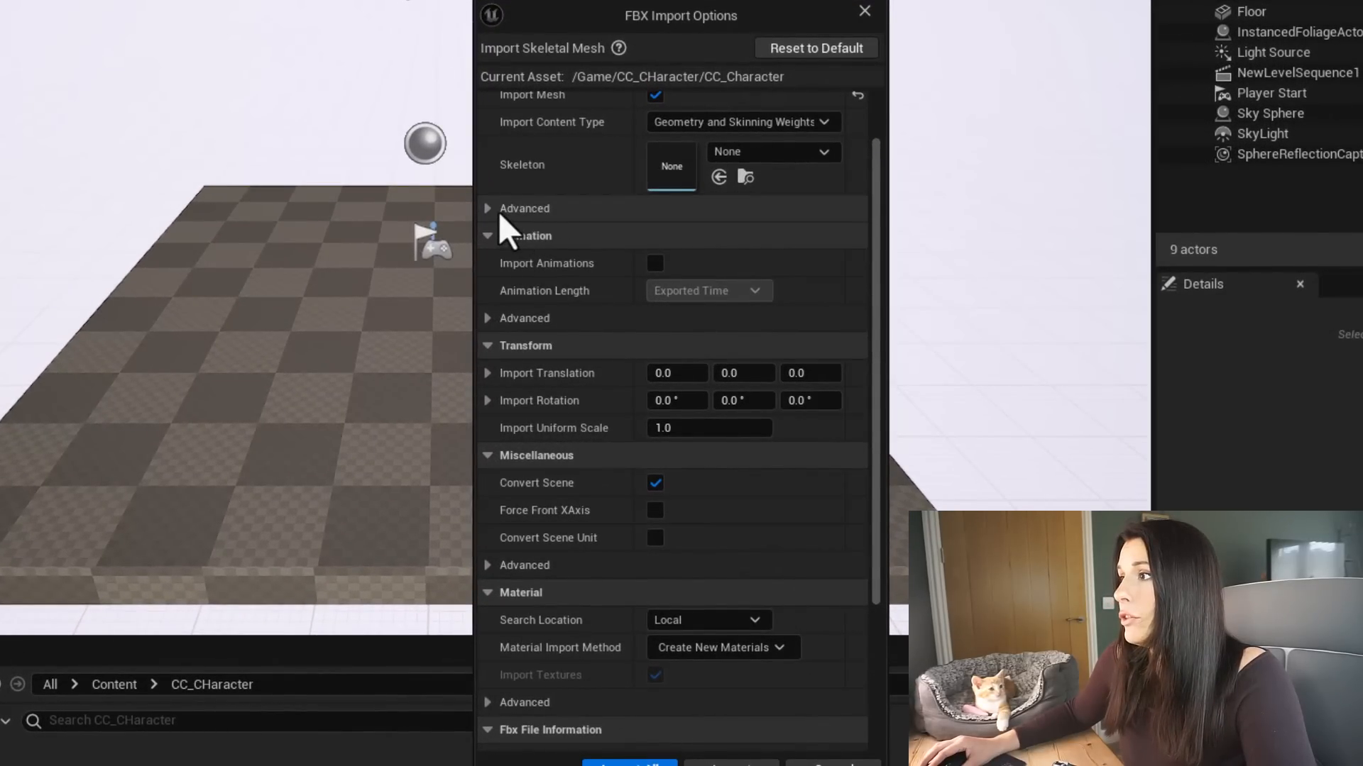
click(524, 208)
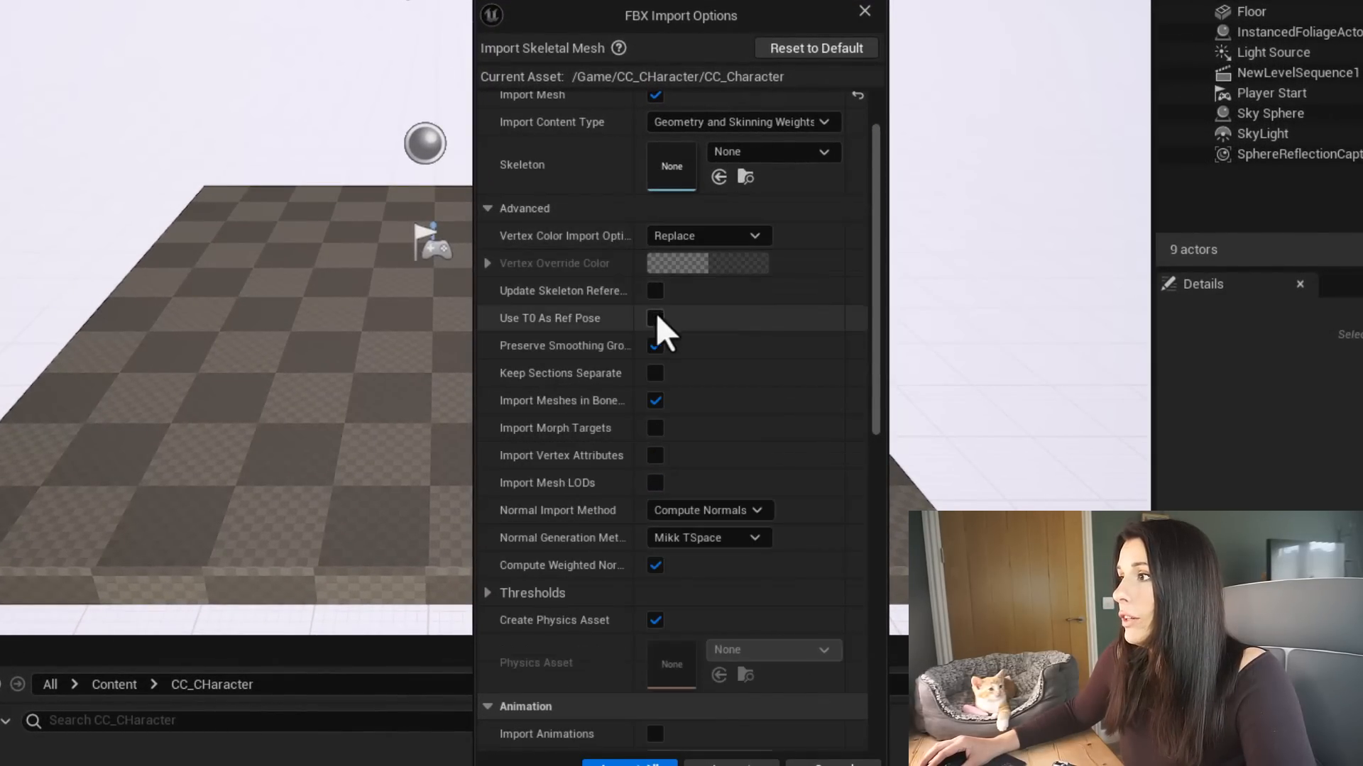
click(654, 318)
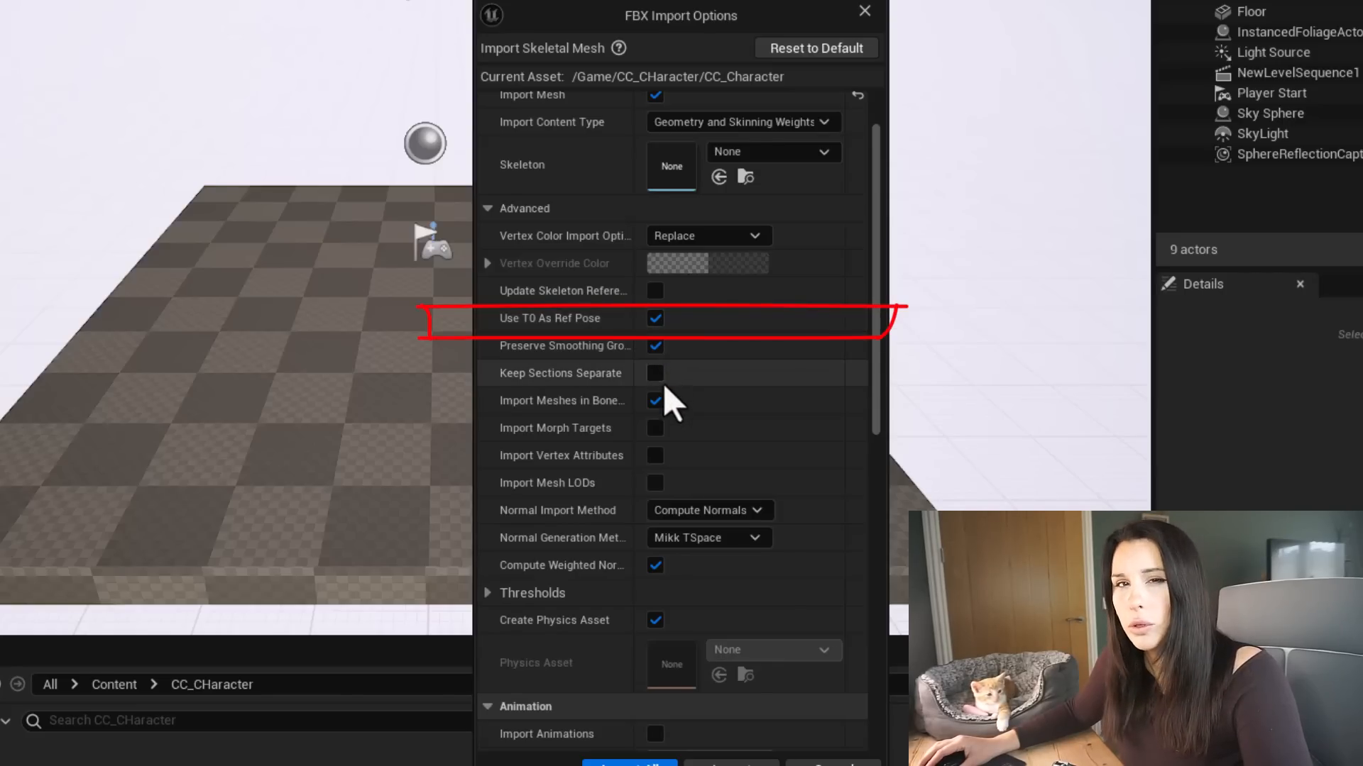
click(629, 764)
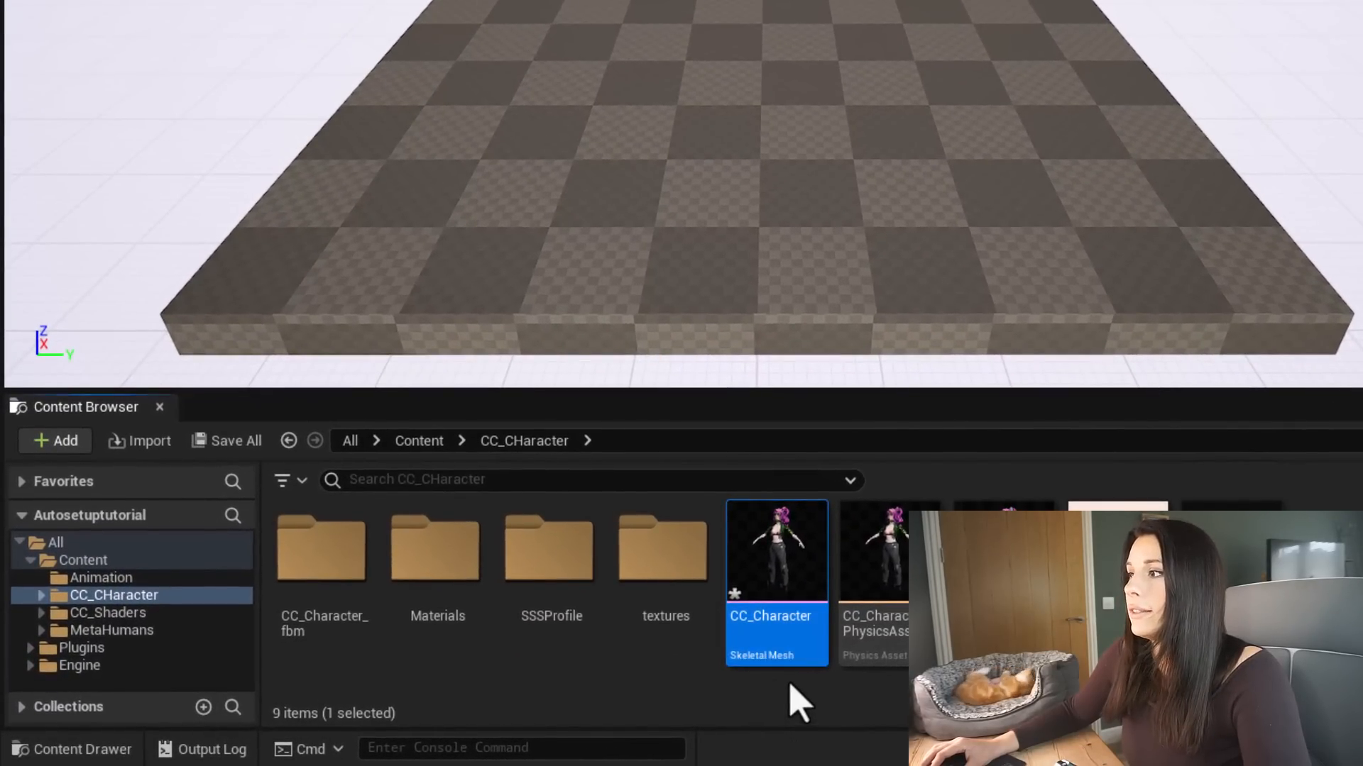
Create the CC Control Rig for the CC_Character skeletal mesh via CC Rigs
right_click(775, 552)
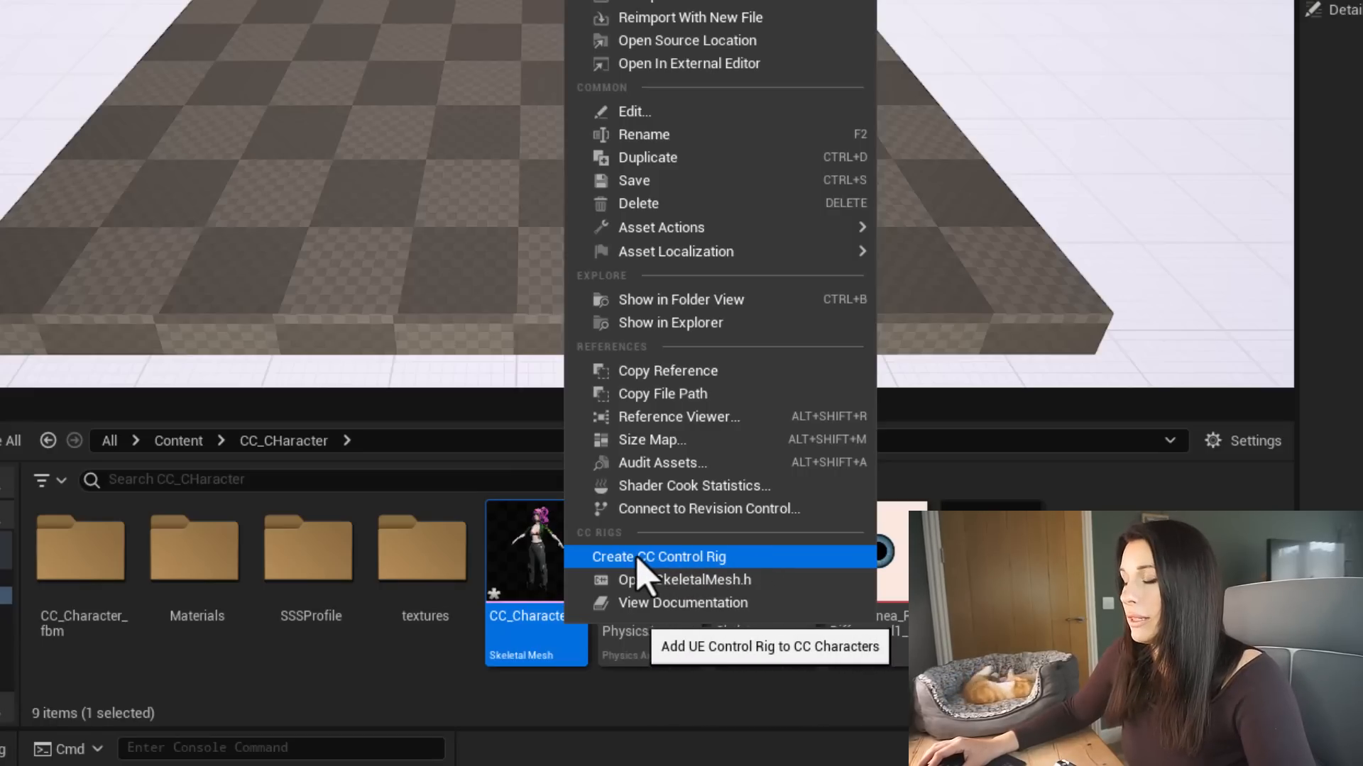
click(657, 556)
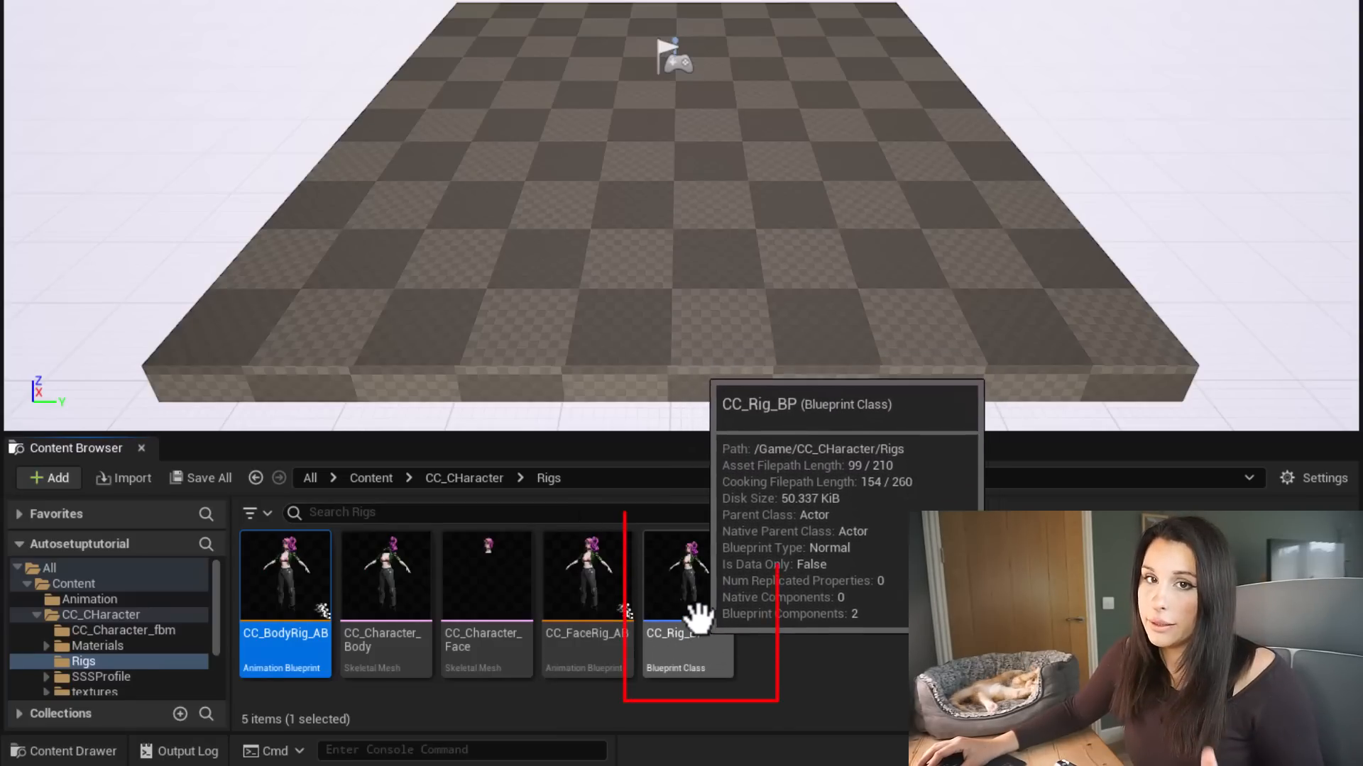
Place CC_Rig_BP into the level on the floor and deselect it
click(685, 573)
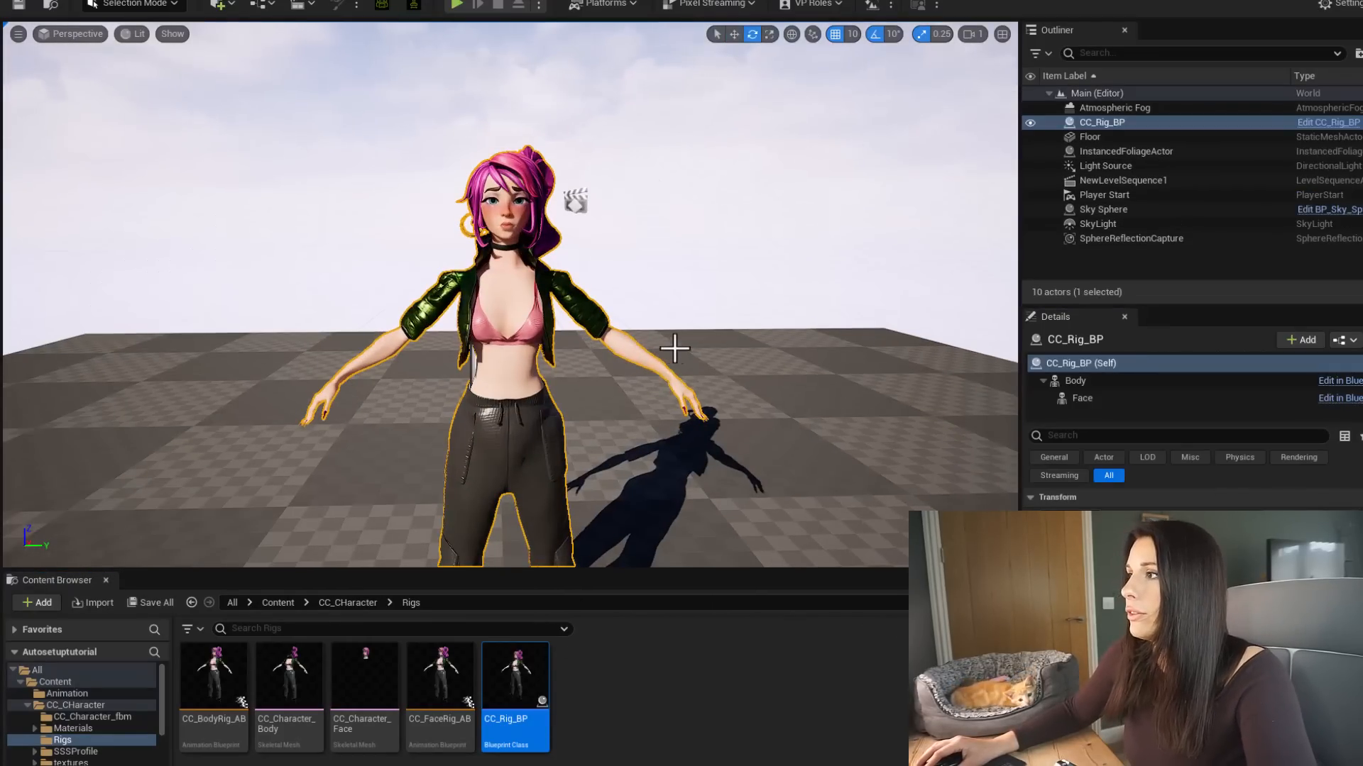
click(1089, 136)
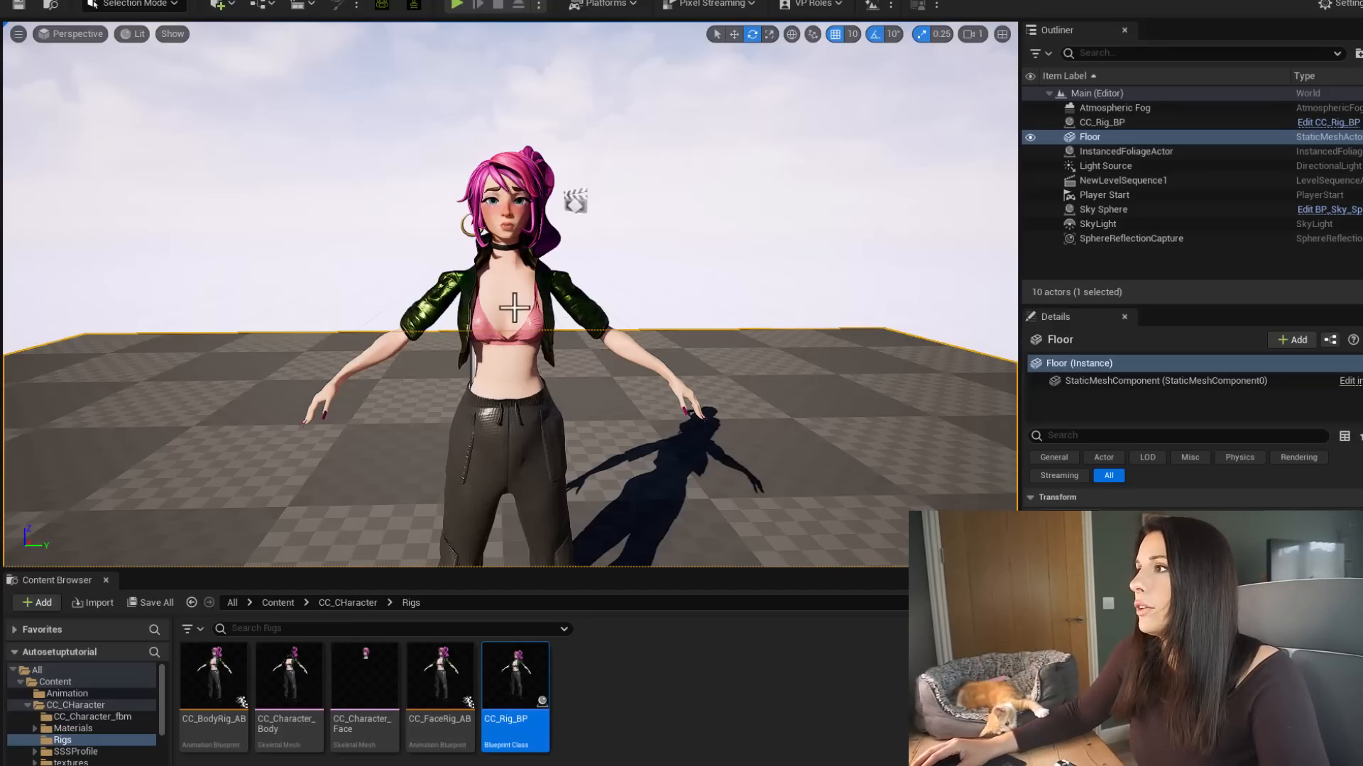
Add a level sequence via Cinematics and bring CC_Rig_BP into Sequencer's Animation Mode
click(467, 87)
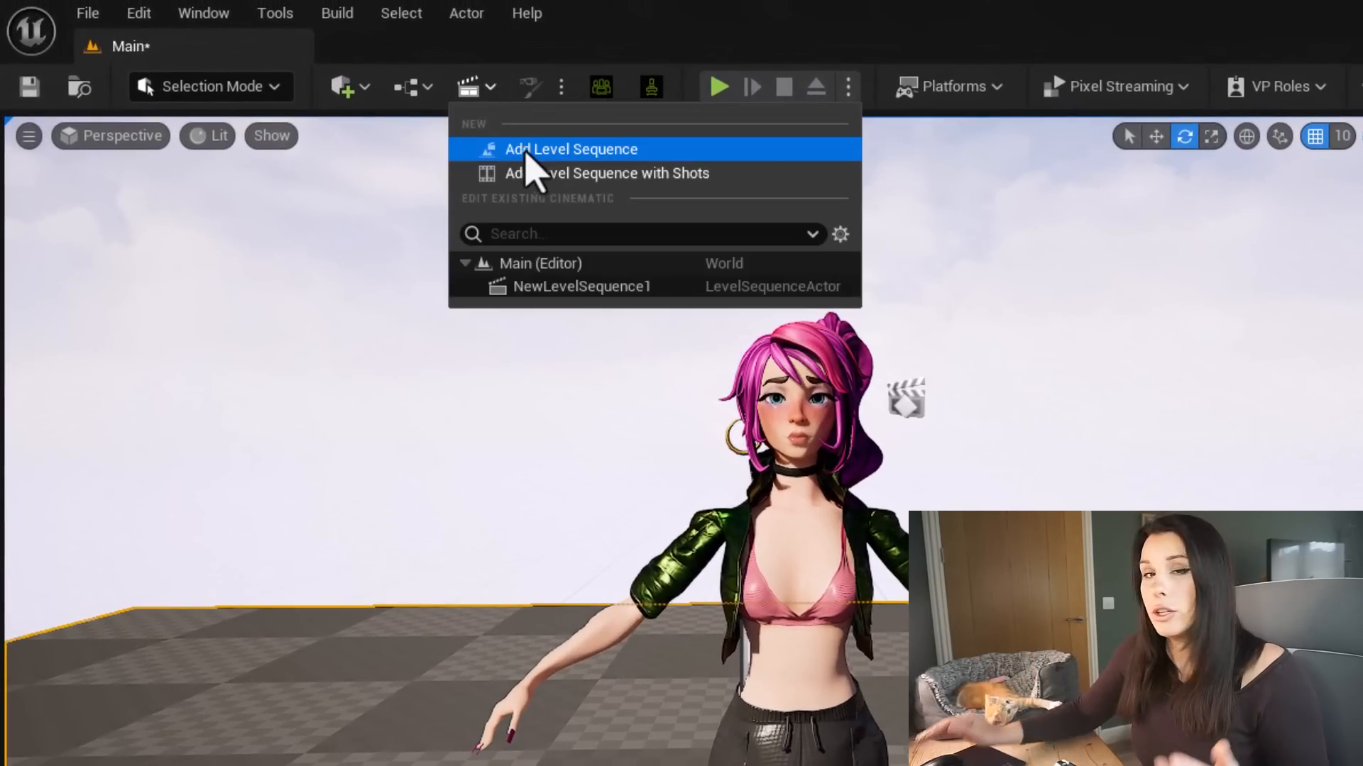
mouse_move(704, 165)
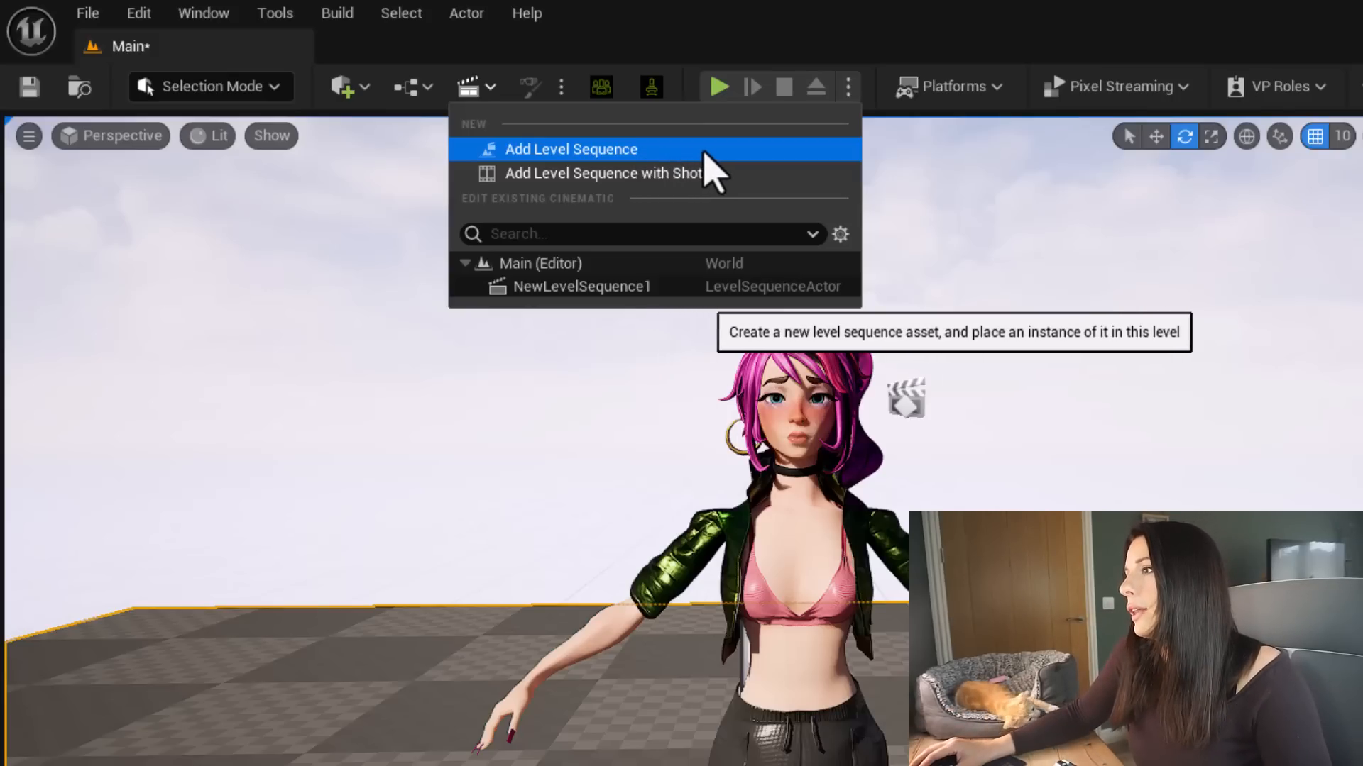
click(571, 149)
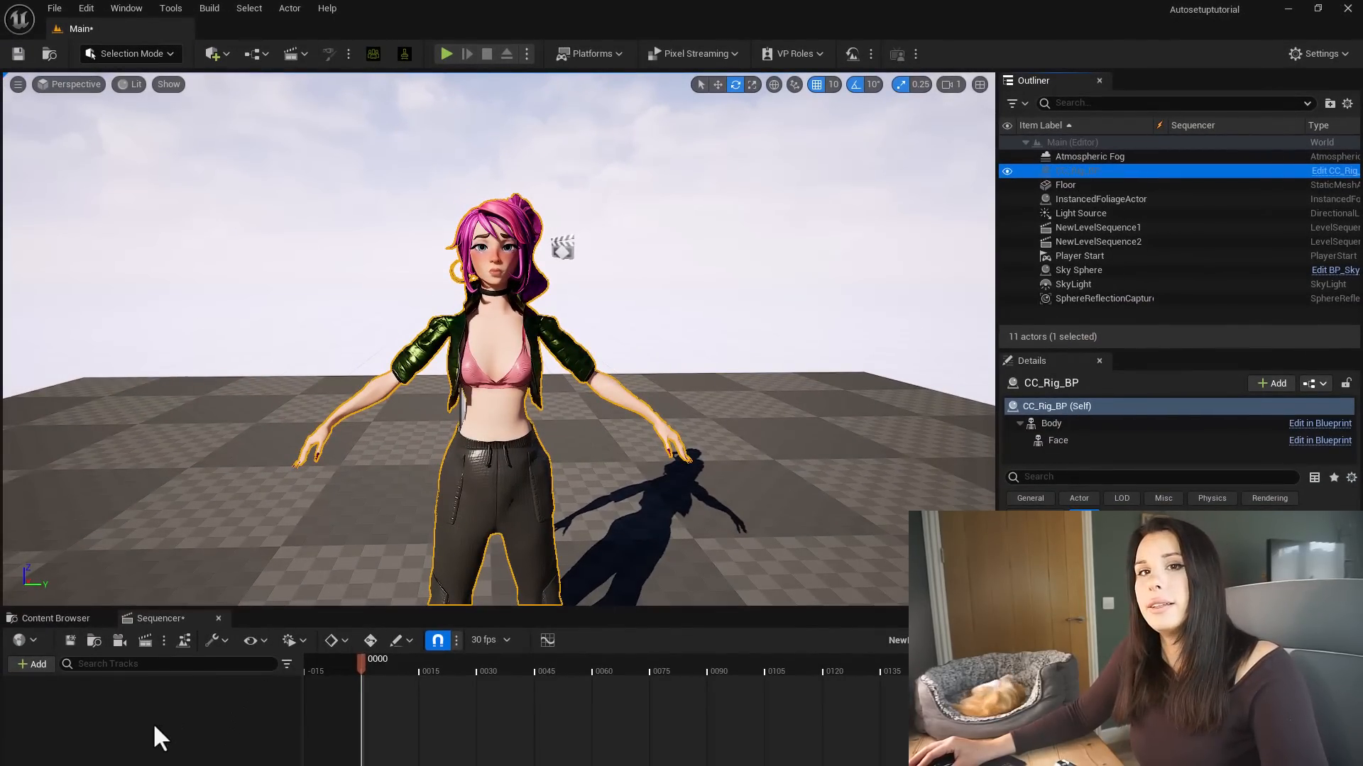
click(129, 53)
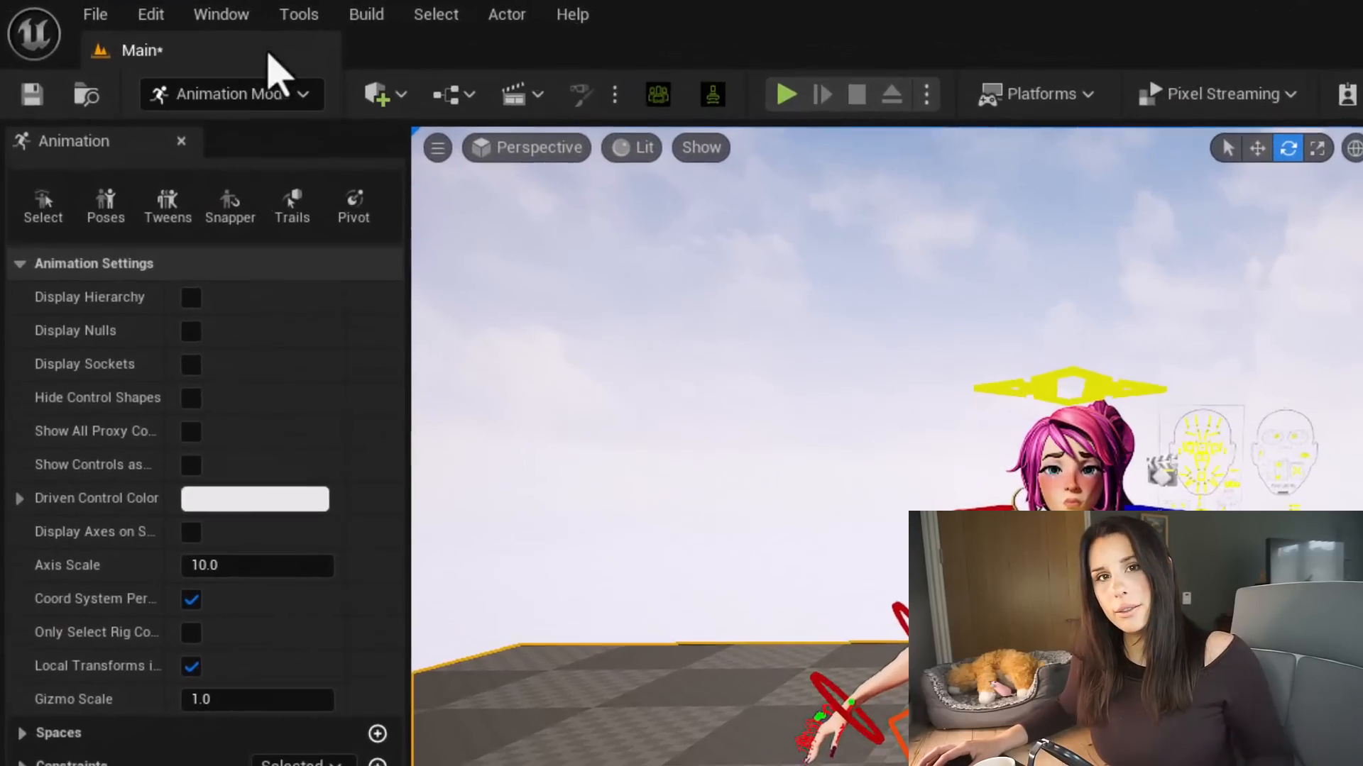
Launch Quixel Bridge from the Window menu and browse Local MetaHumans
click(221, 14)
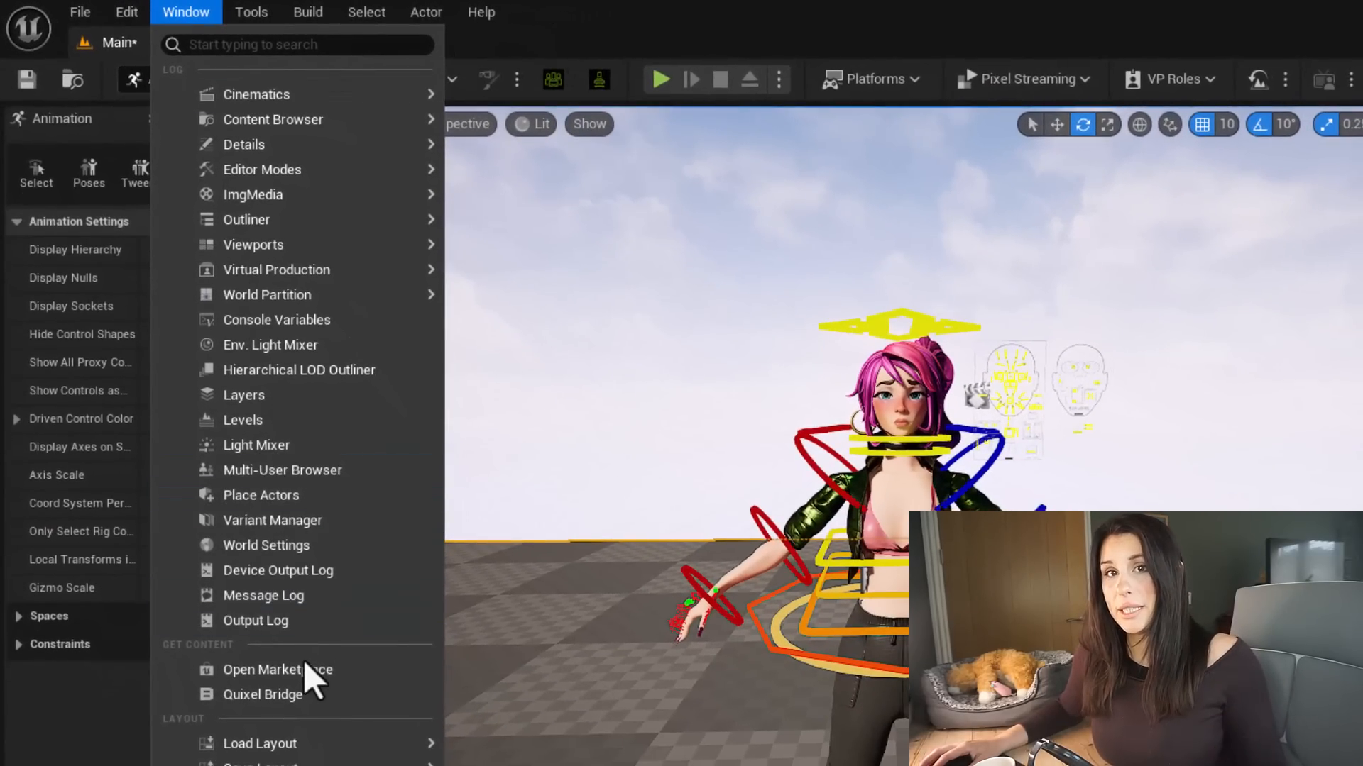
click(262, 694)
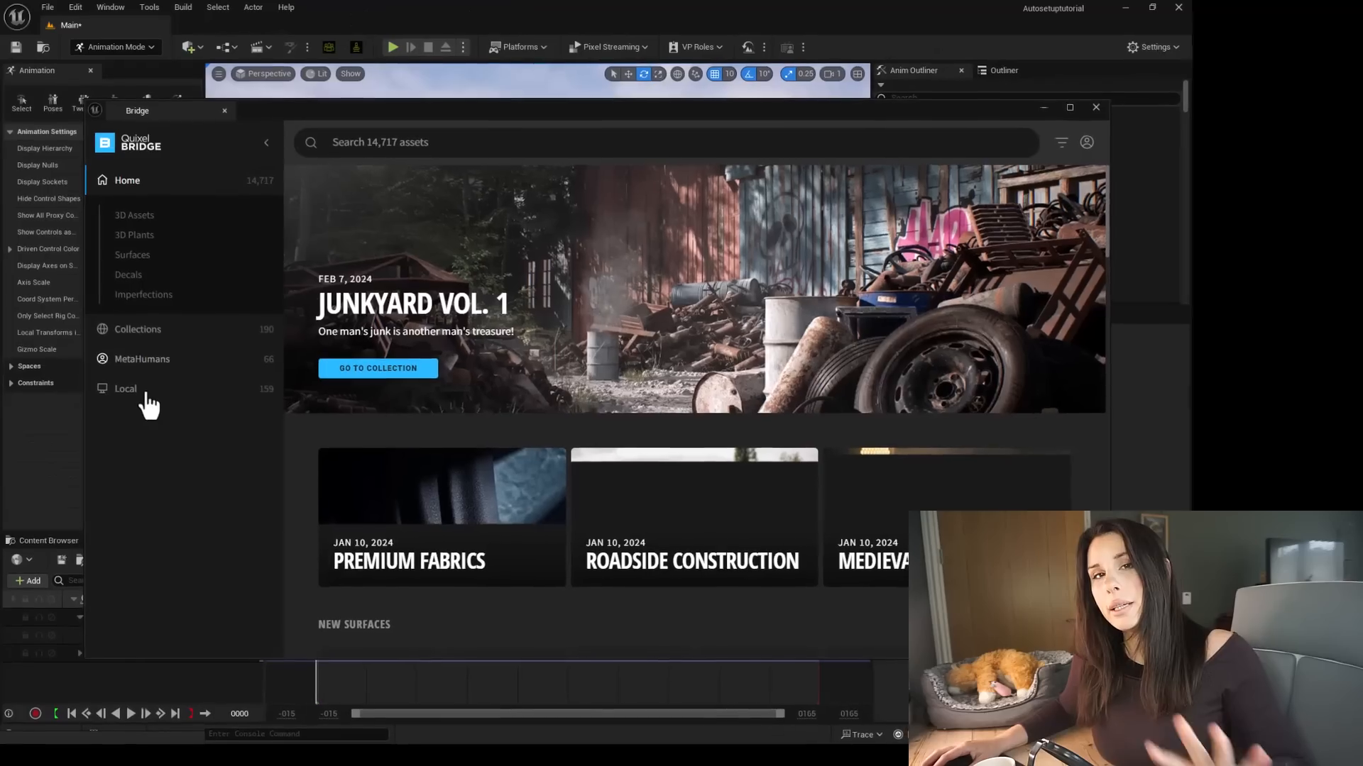
click(125, 389)
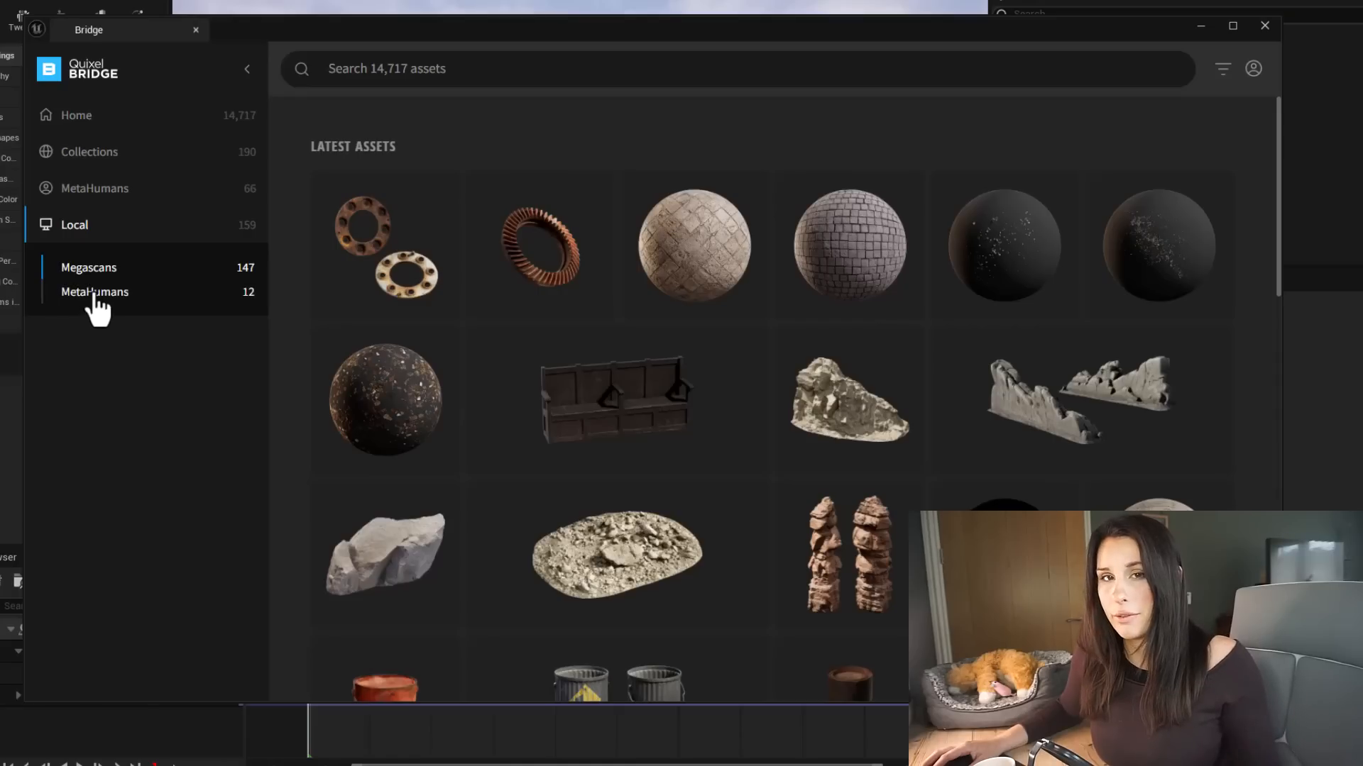
click(94, 291)
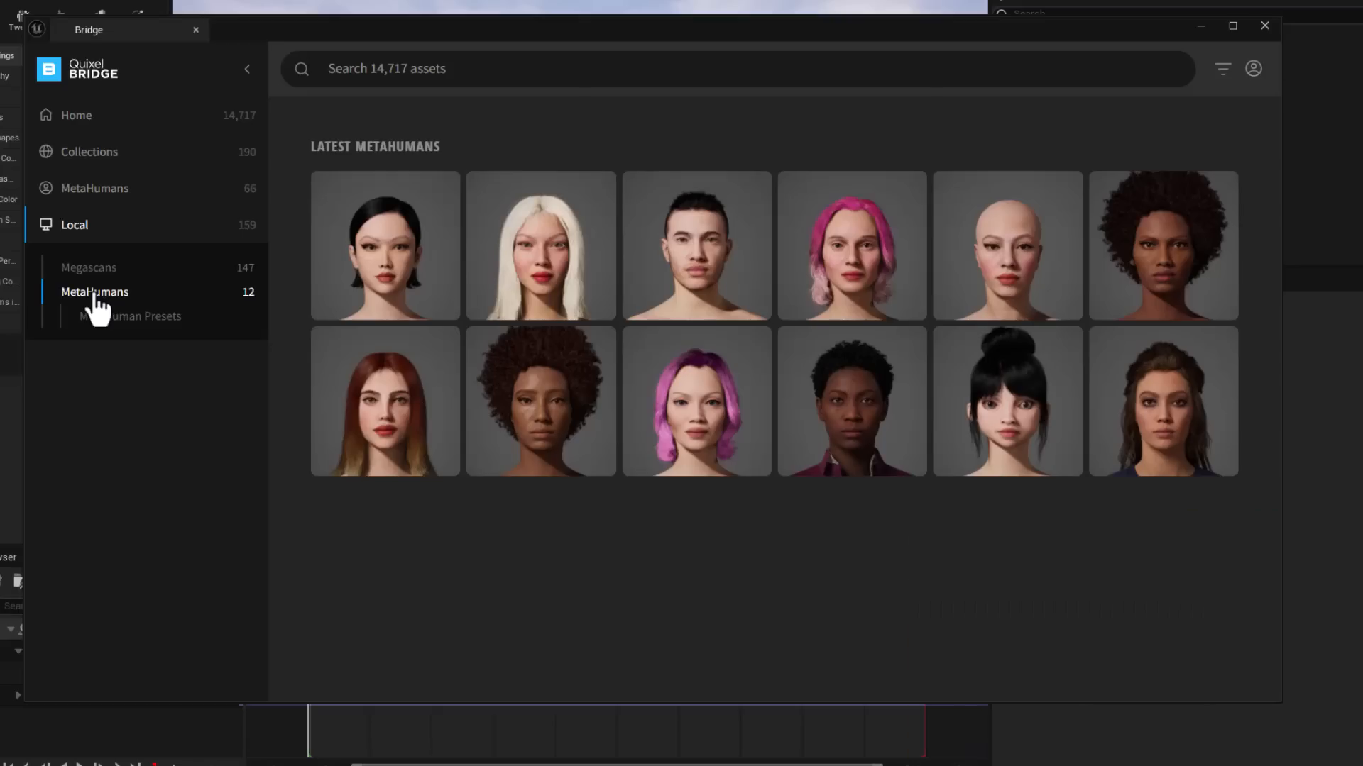
Select the Whitehair MetaHuman and set its quality to Low Quality
click(539, 246)
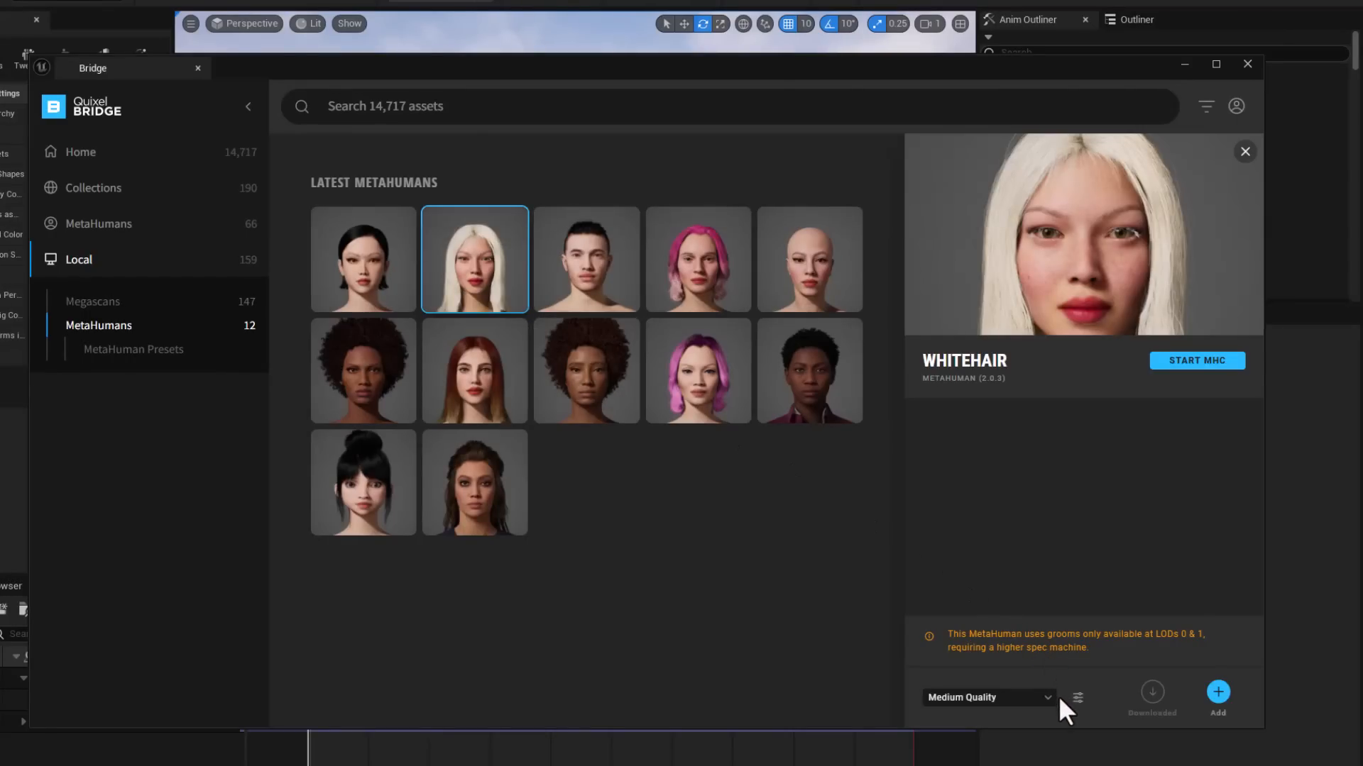
click(987, 697)
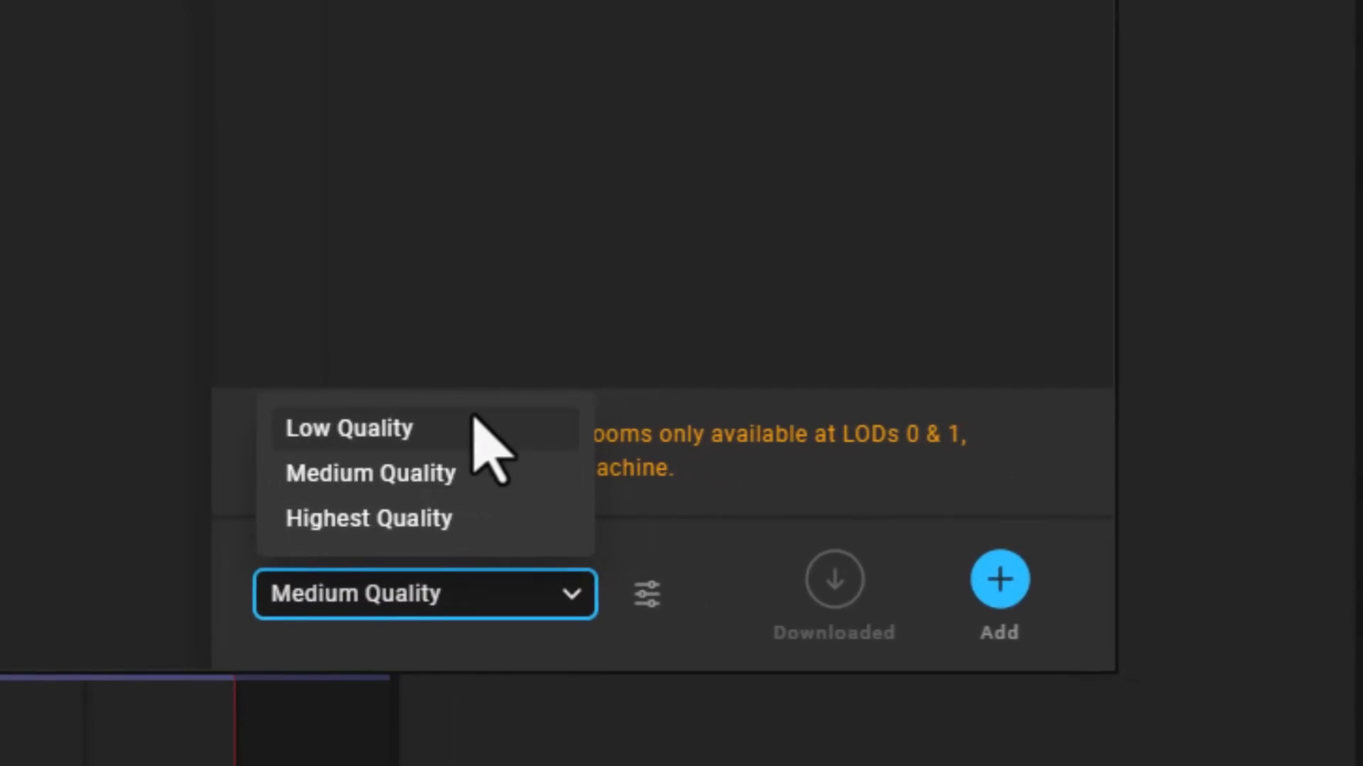
click(349, 428)
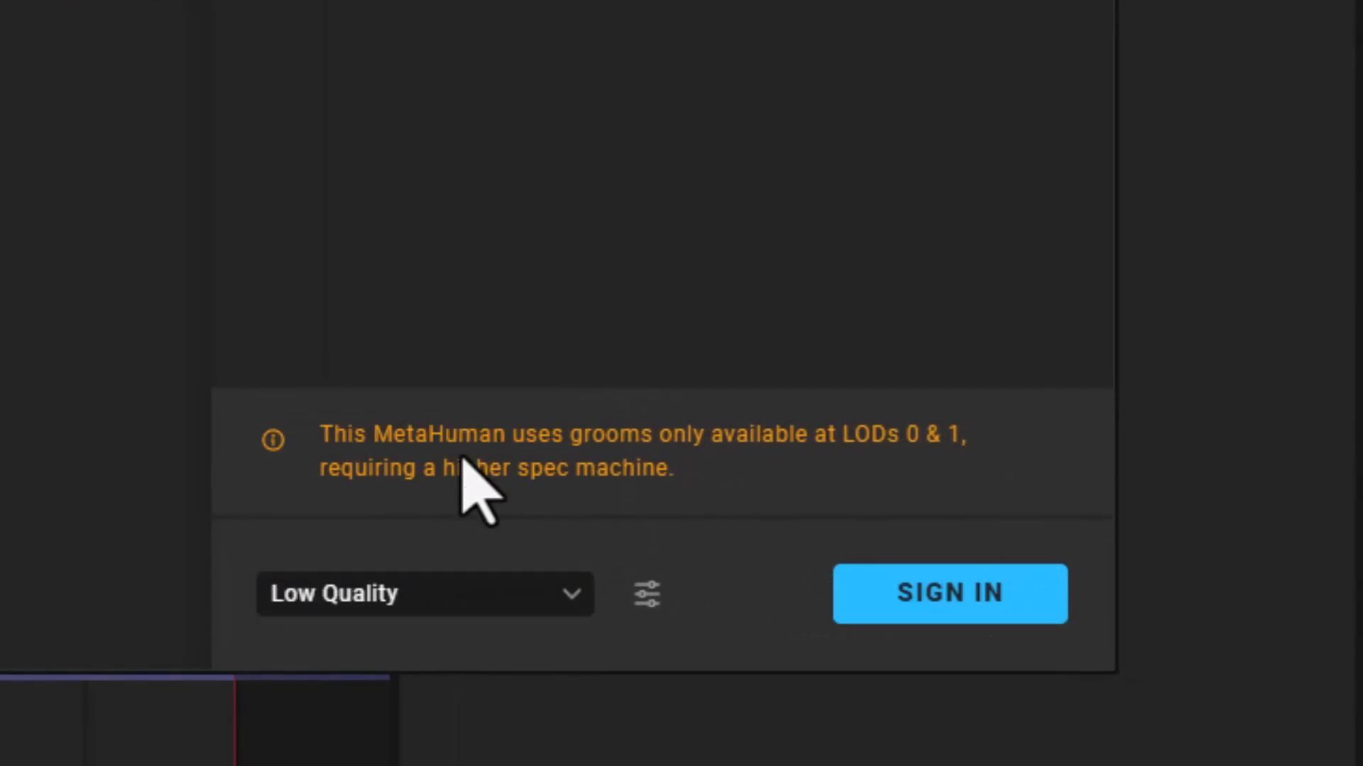
mouse_move(738, 609)
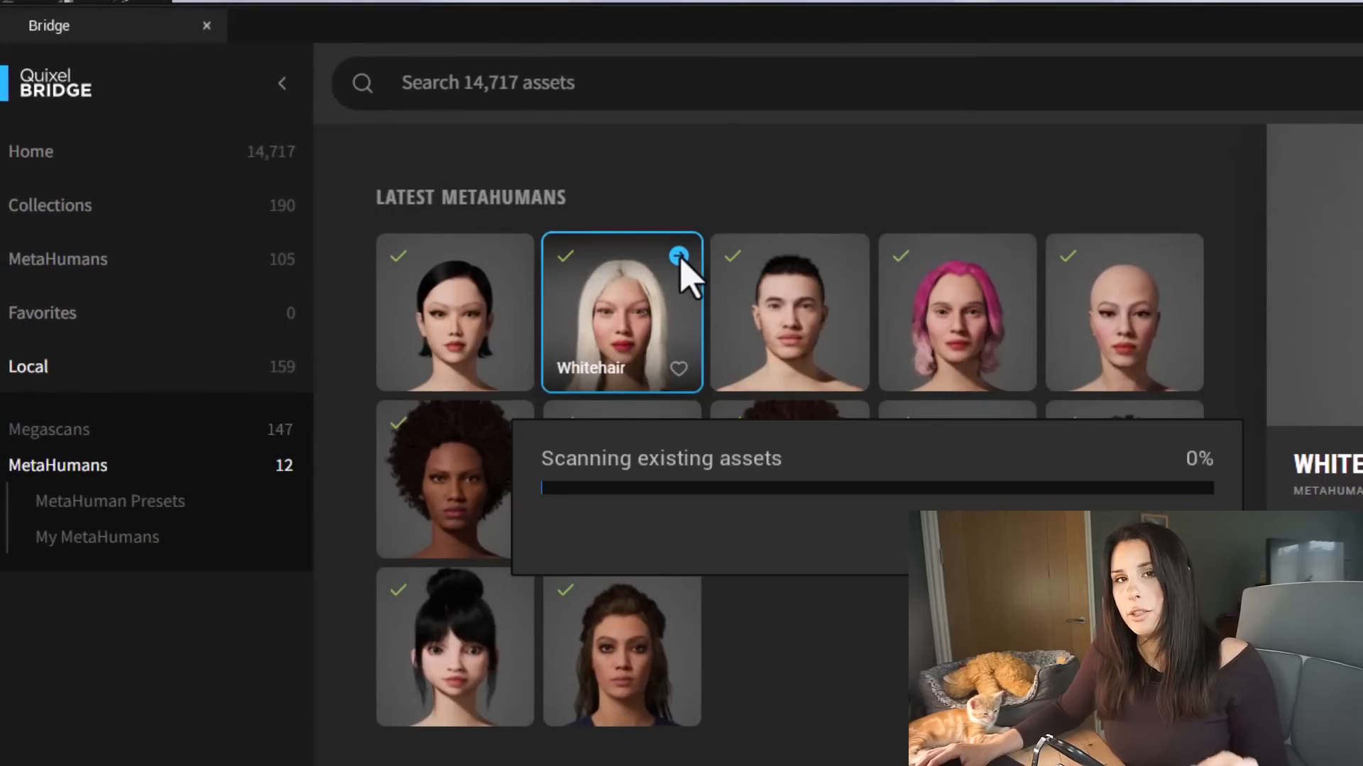
mouse_move(621, 339)
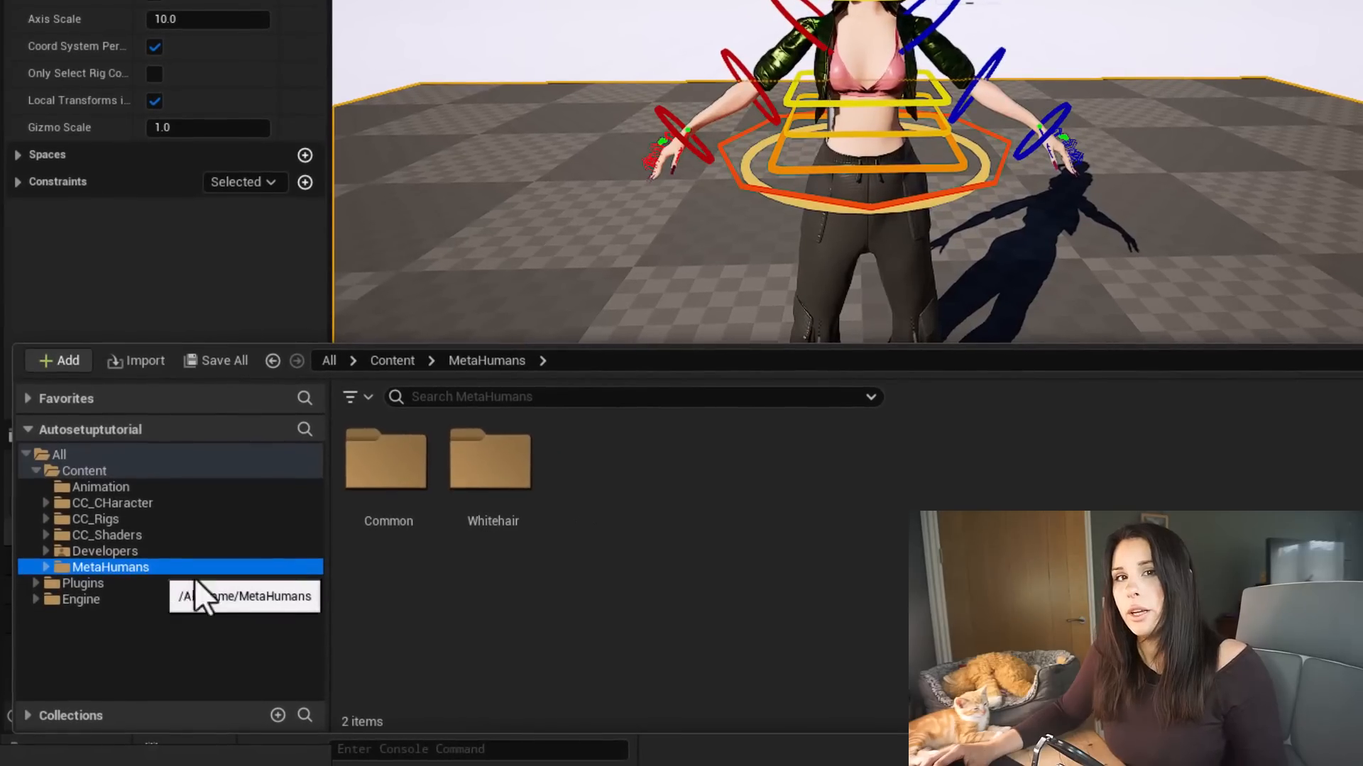
Enter the Whitehair MetaHuman folder and select the BP_Whitehair blueprint
double_click(492, 470)
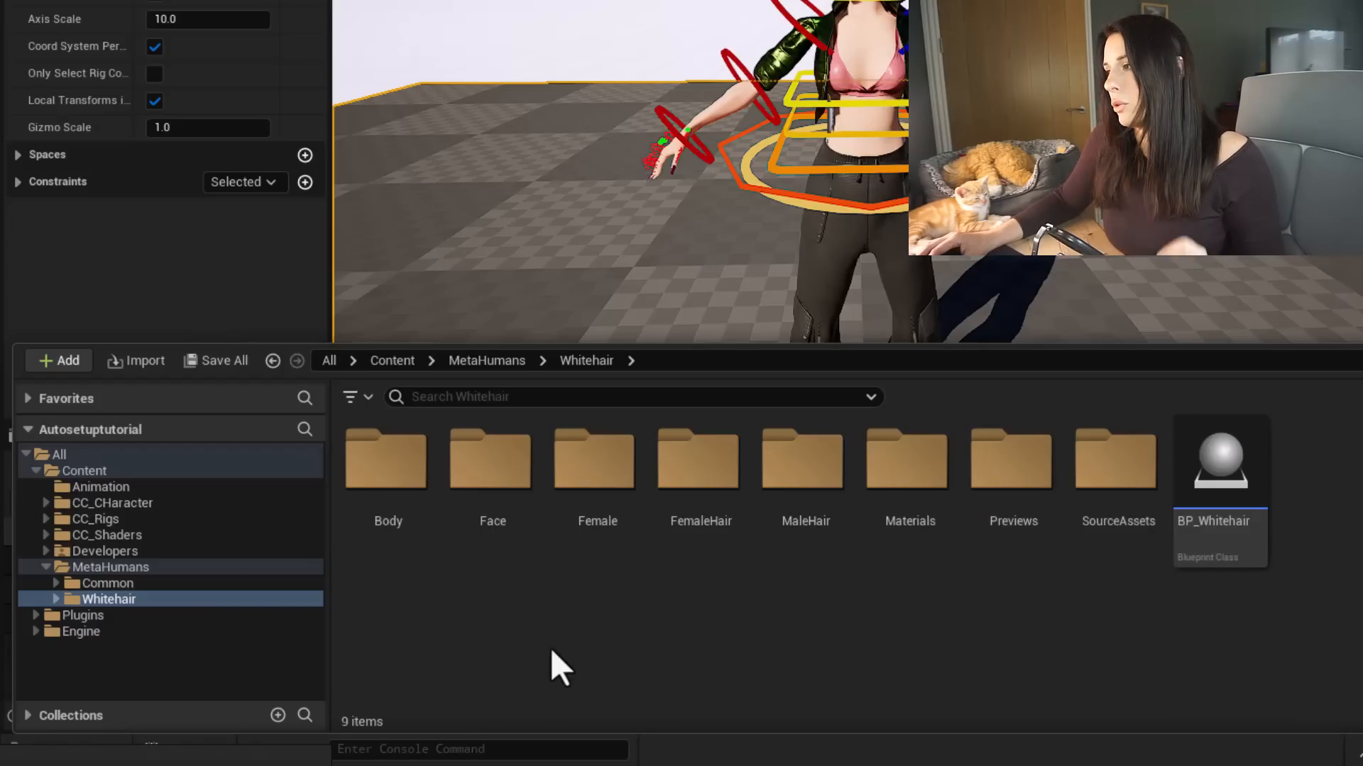
click(1219, 459)
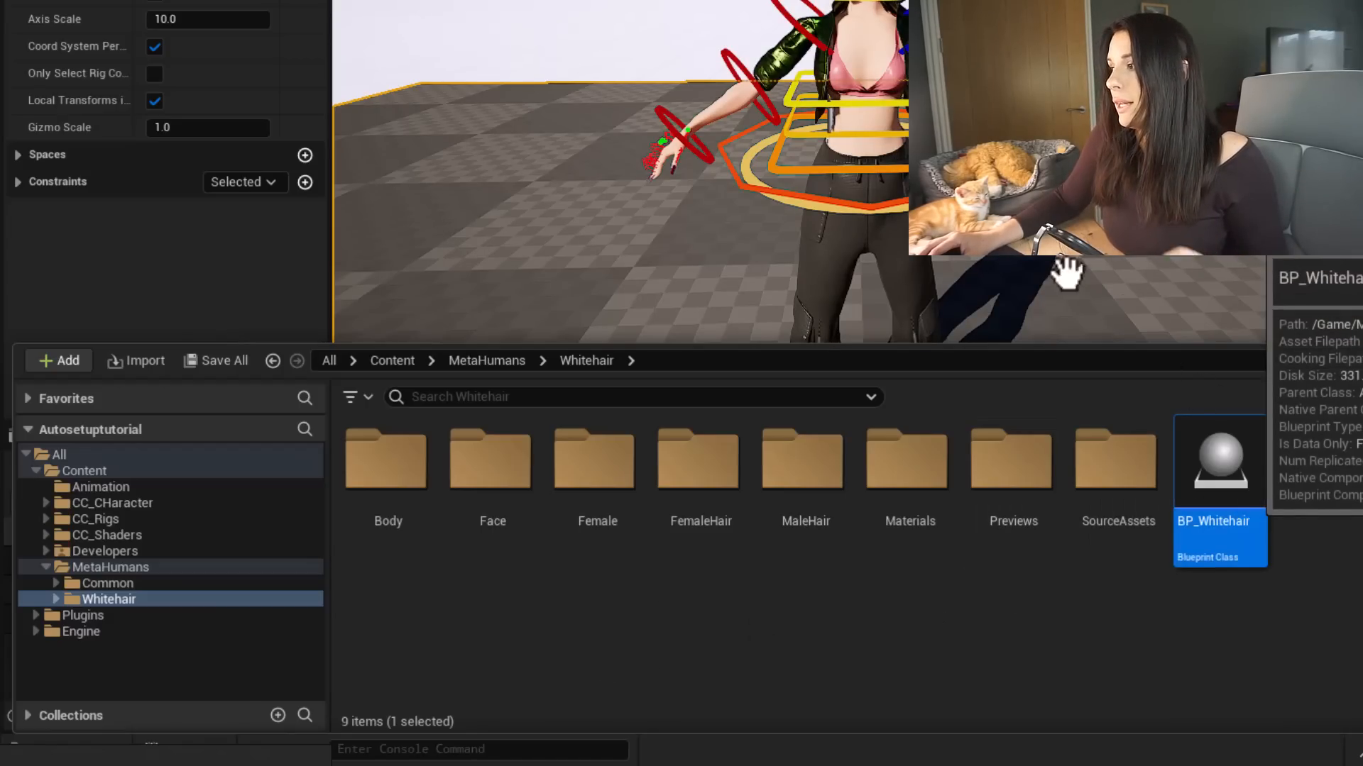